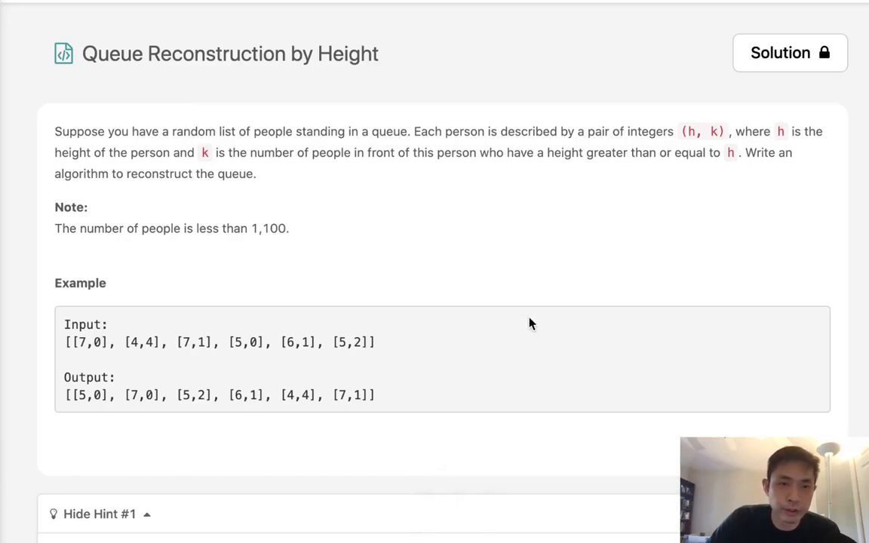
pyautogui.moveTo(329, 96)
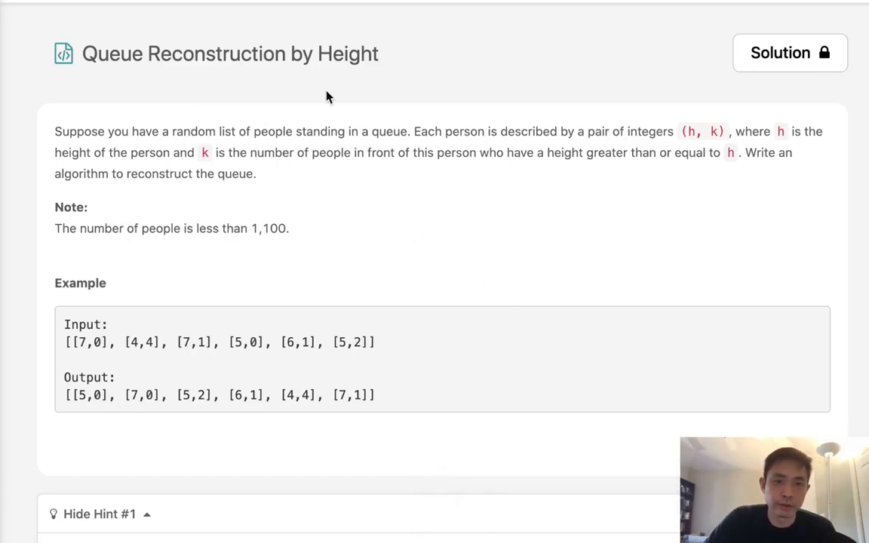
pyautogui.moveTo(262, 139)
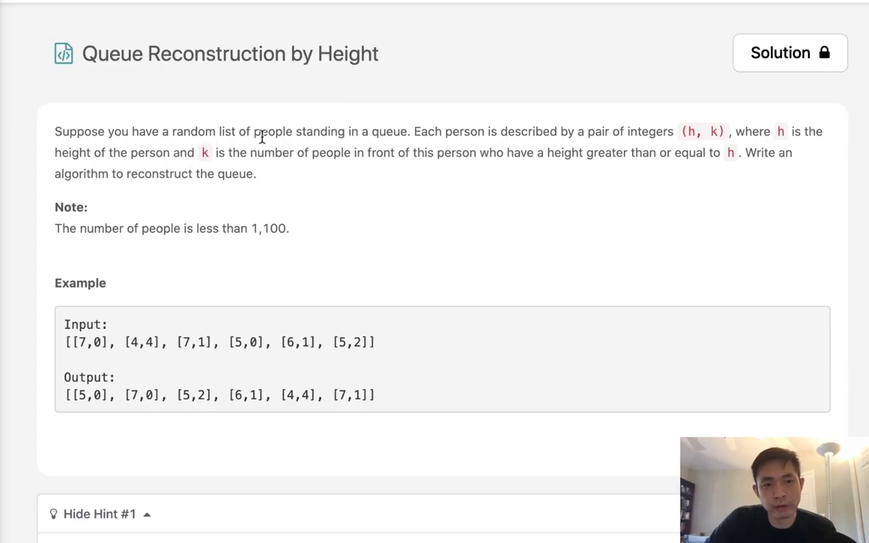
pyautogui.moveTo(455, 156)
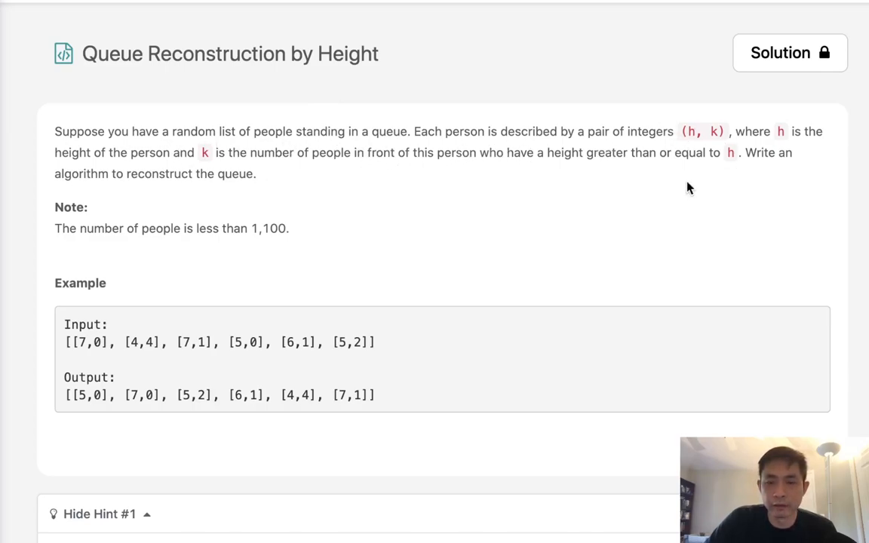
pyautogui.moveTo(241, 152)
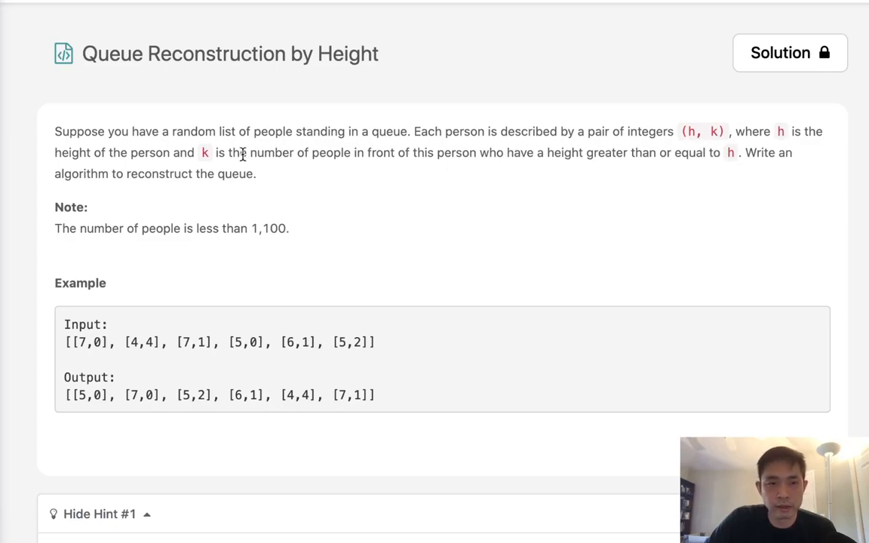
pyautogui.moveTo(486, 173)
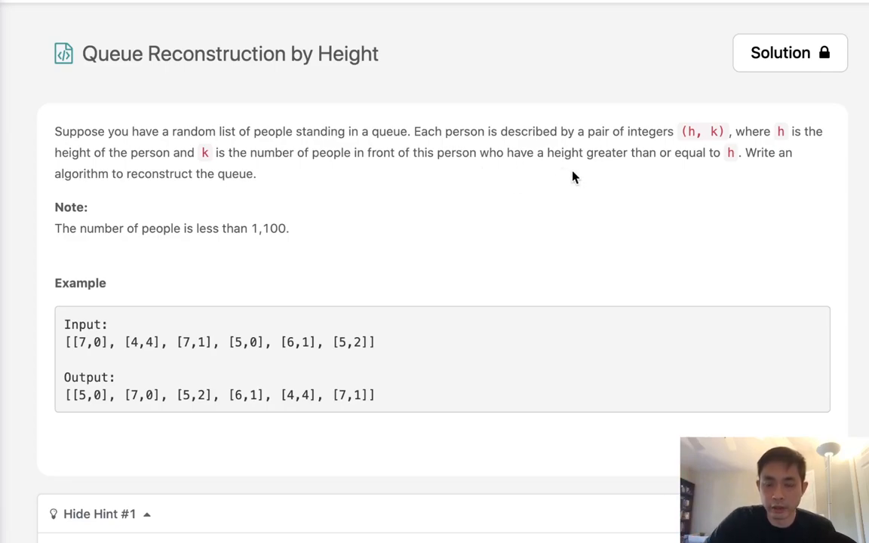
pyautogui.moveTo(739, 184)
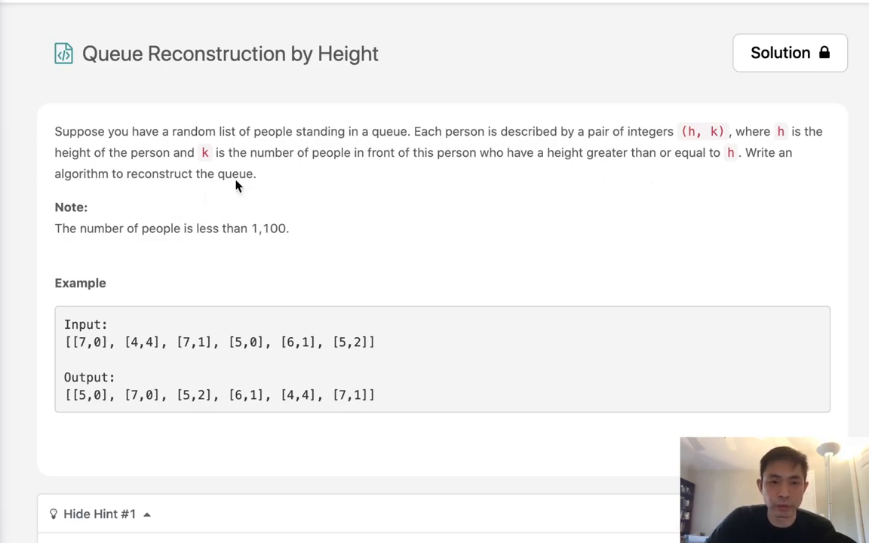
pyautogui.moveTo(398, 346)
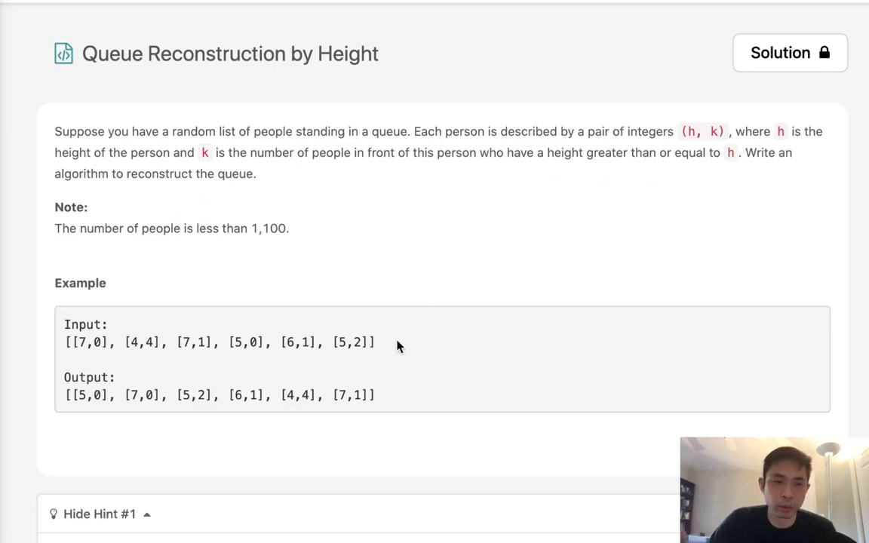
# Review the example input list and the [7,0] pair in the expected output while reading the problem
pyautogui.moveTo(376, 343); pyautogui.dragTo(63, 343)
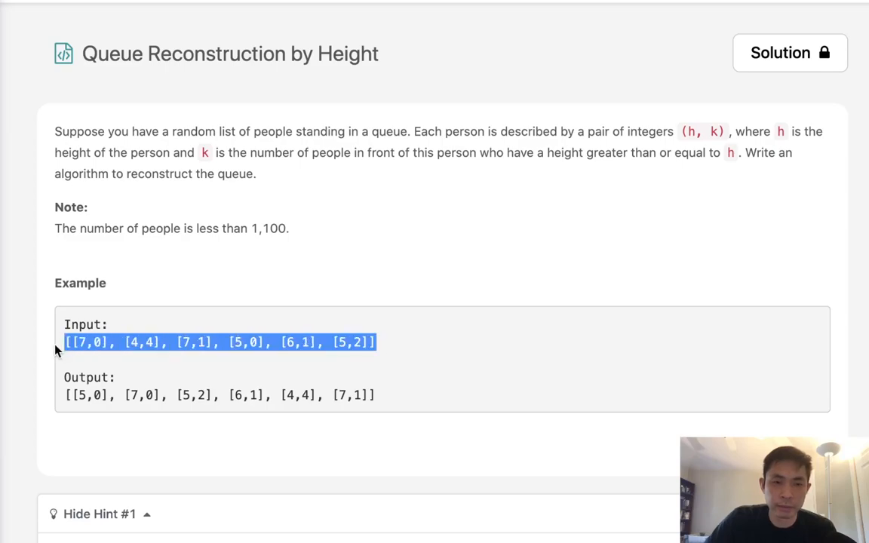
pyautogui.moveTo(53, 353)
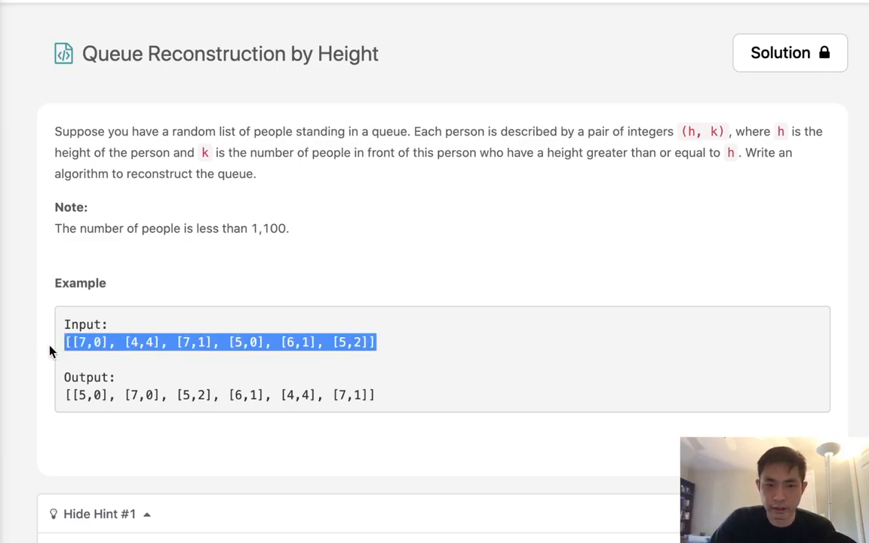
pyautogui.moveTo(302, 423)
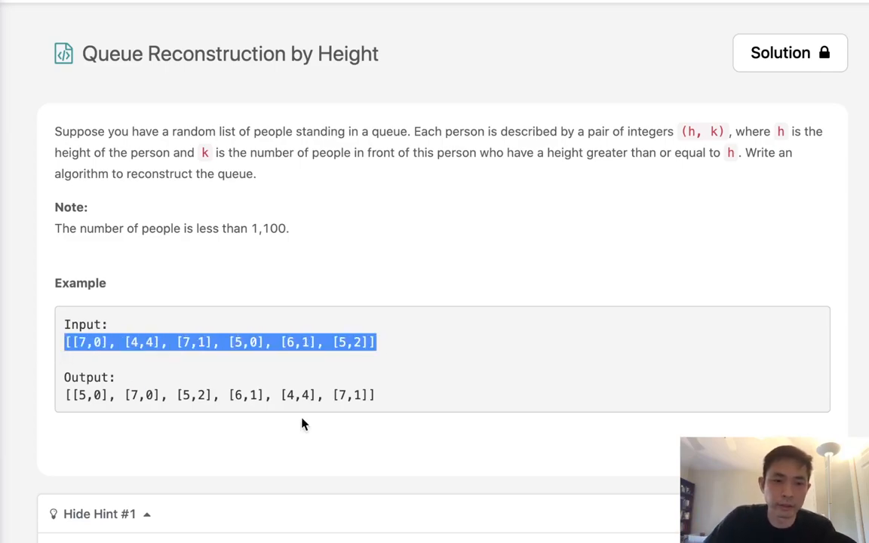
pyautogui.moveTo(169, 419)
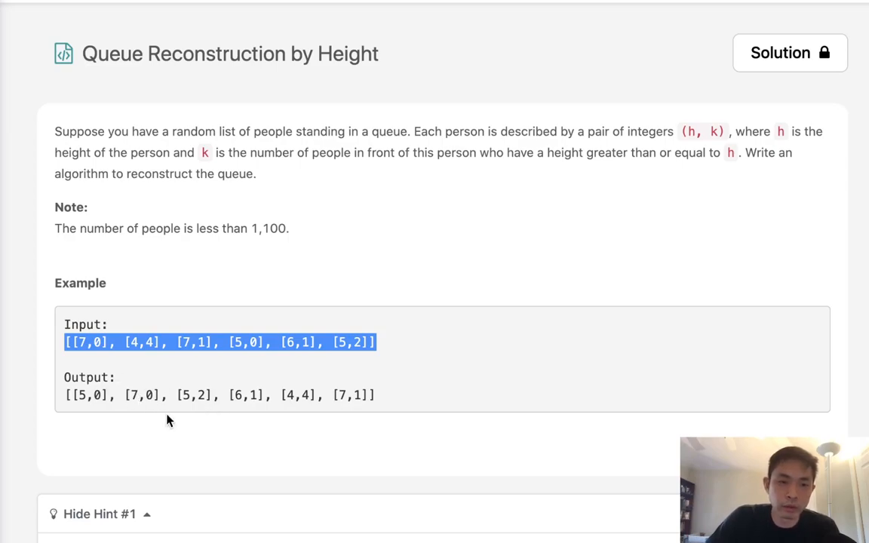
pyautogui.scroll(-3)
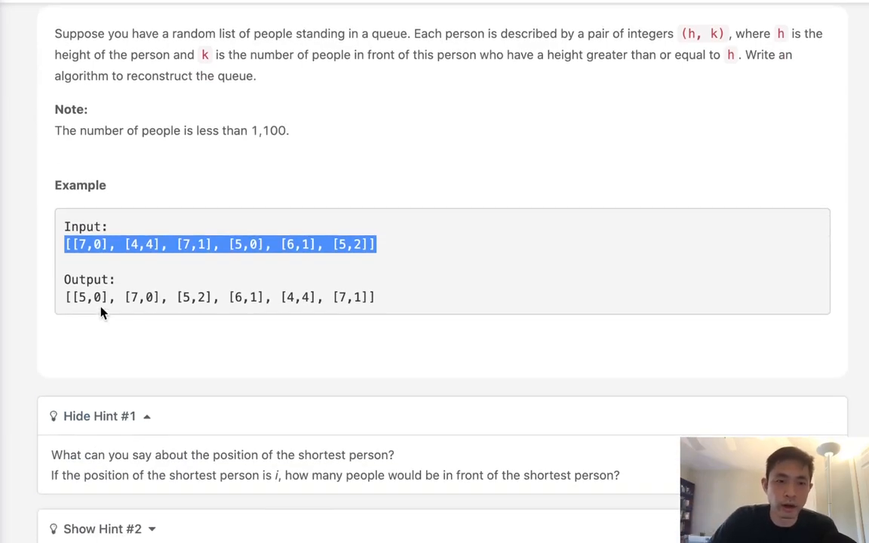
pyautogui.moveTo(148, 333)
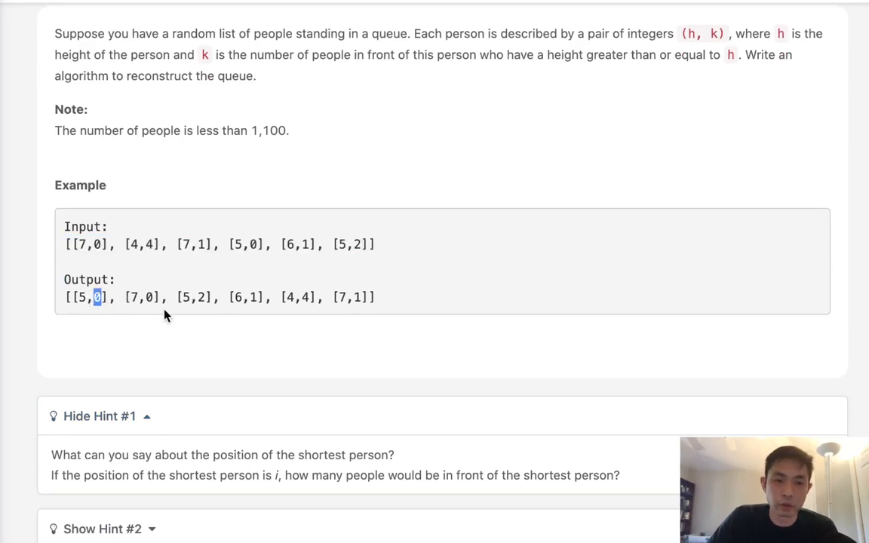
pyautogui.moveTo(189, 313)
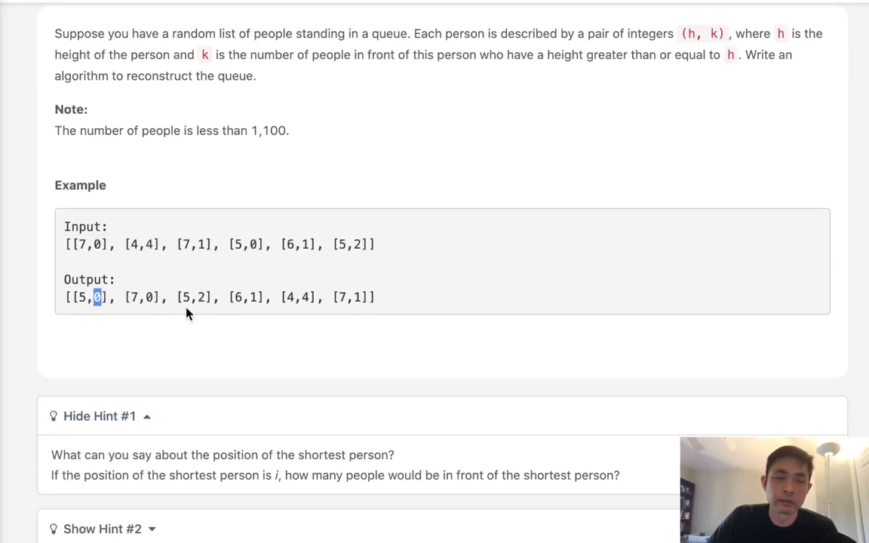
pyautogui.moveTo(178, 293)
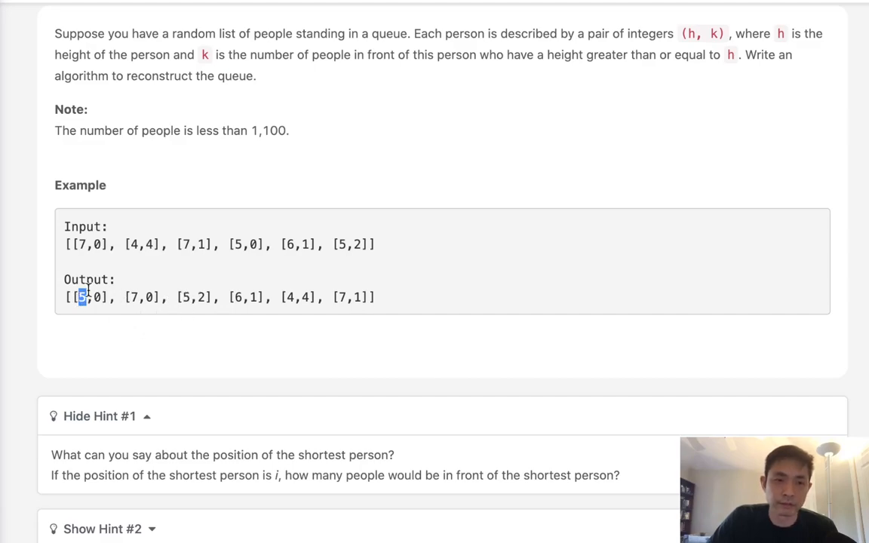
pyautogui.moveTo(81, 296); pyautogui.dragTo(166, 296)
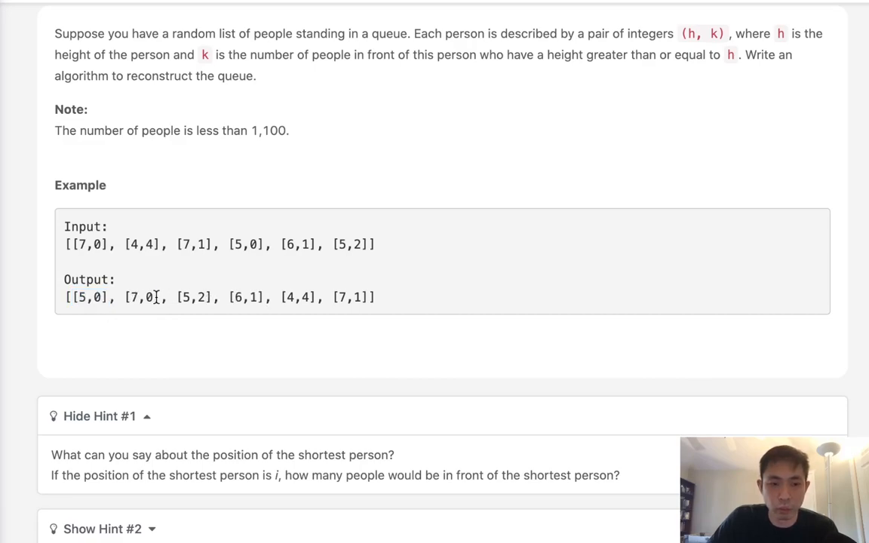
pyautogui.scroll(-3)
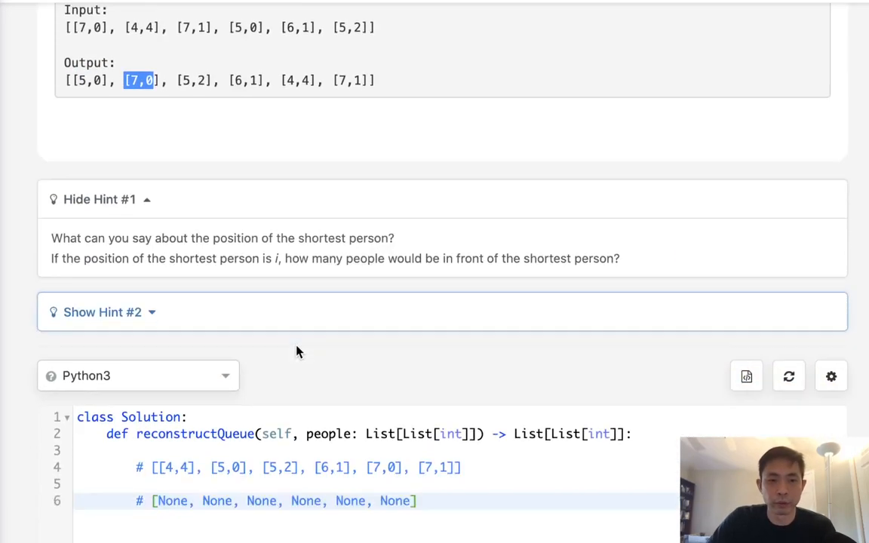
pyautogui.scroll(-3)
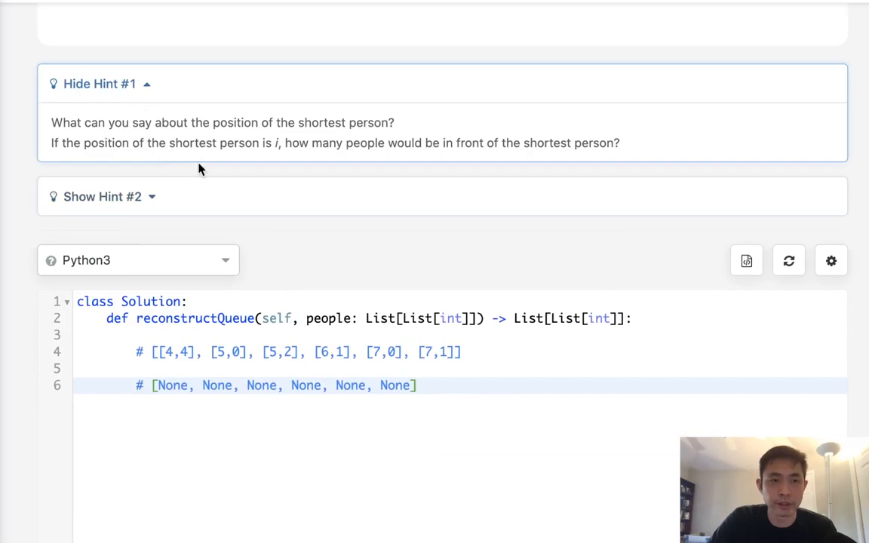
pyautogui.moveTo(285, 194)
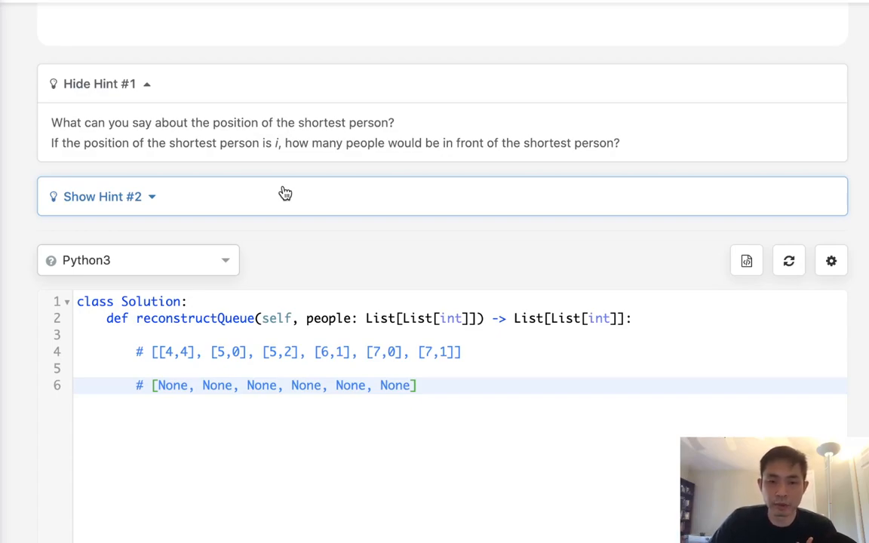
pyautogui.scroll(-3)
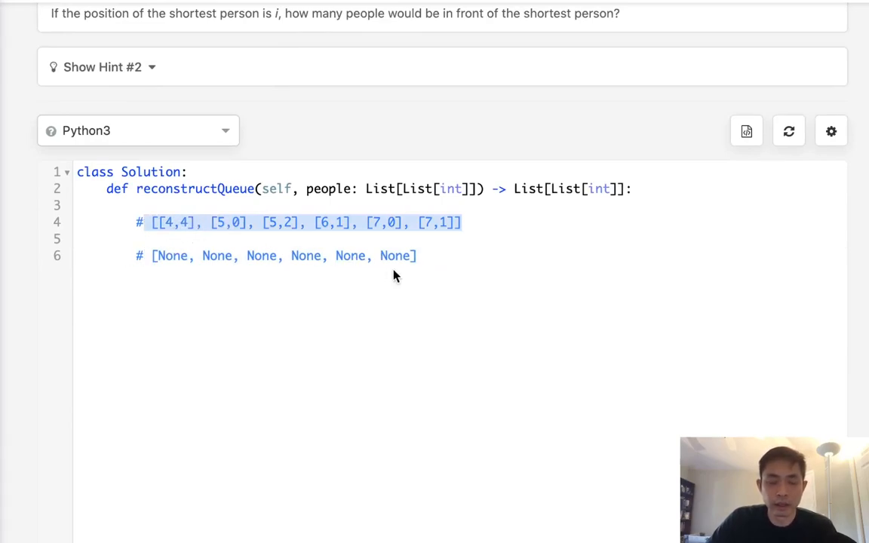
pyautogui.moveTo(369, 293)
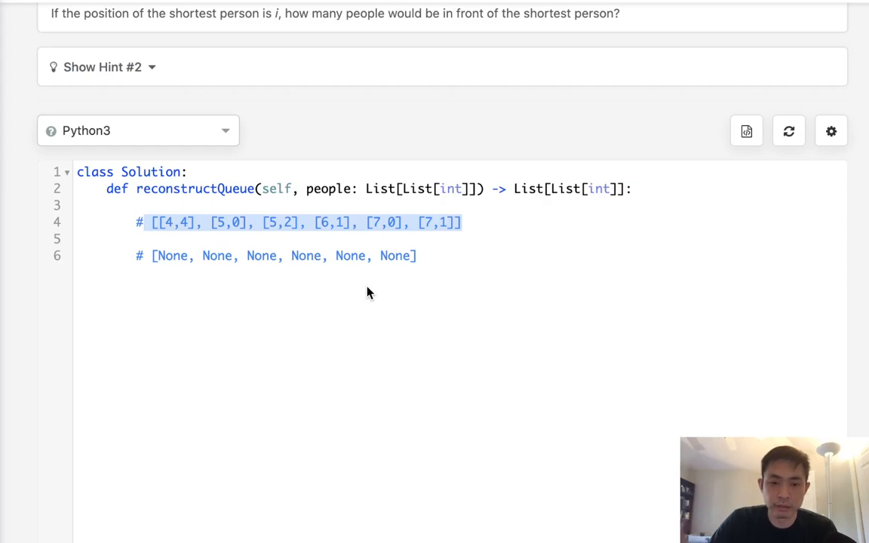
pyautogui.moveTo(211, 235)
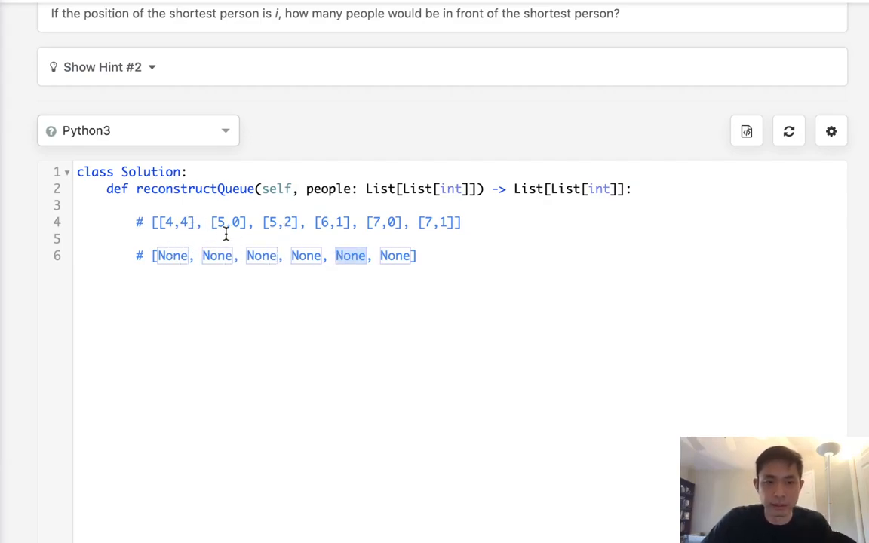
pyautogui.moveTo(350, 256)
pyautogui.write('[4,4')
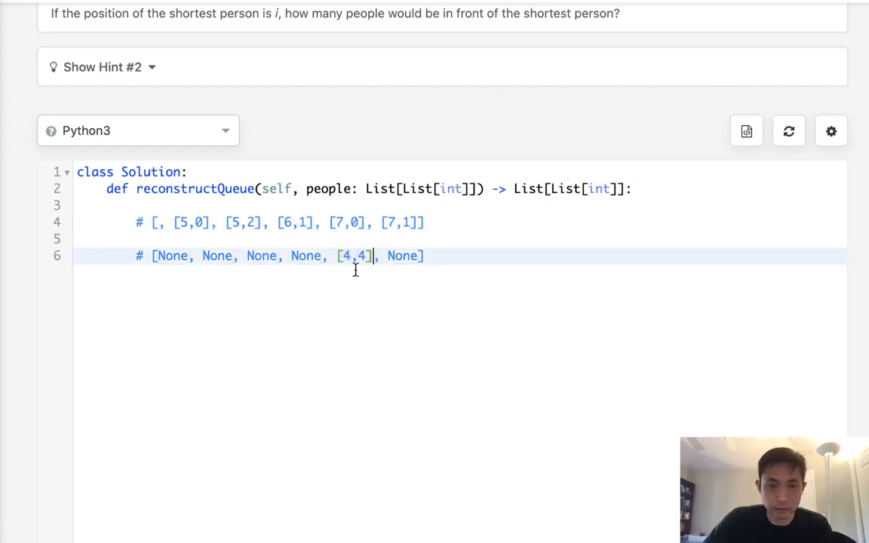
# Fill the comment's output slots by hand, placing [5,2] so the queue reads [[5,0], [7,0], [5,2], [6,1], [4,4], [7,1]]
pyautogui.click(175, 223)
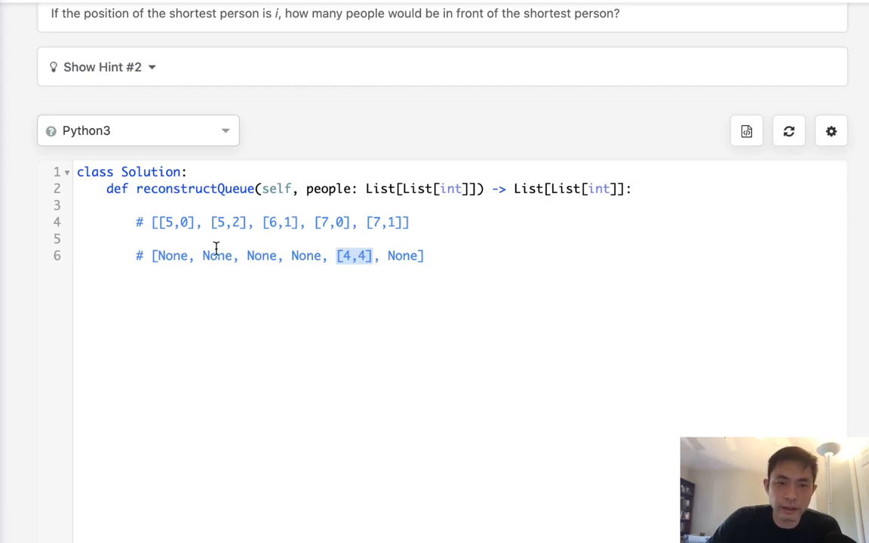
pyautogui.moveTo(136, 282)
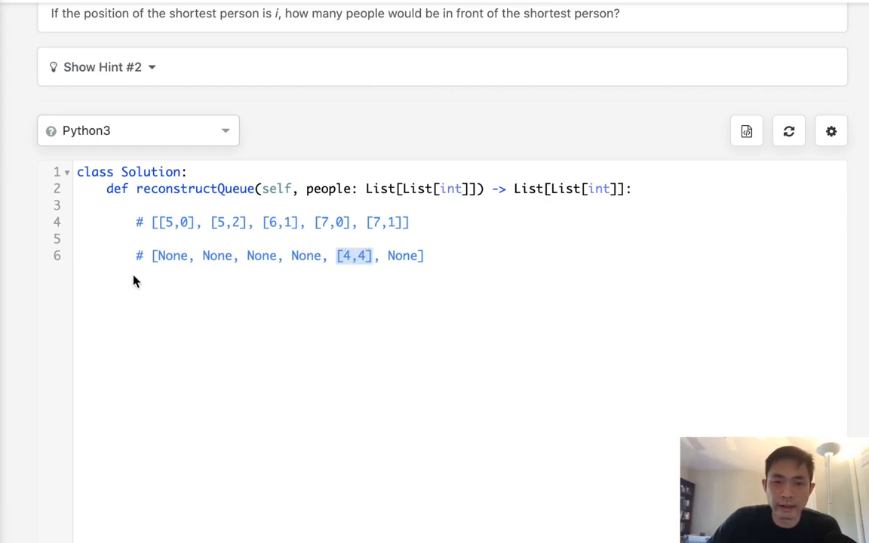
pyautogui.moveTo(196, 239)
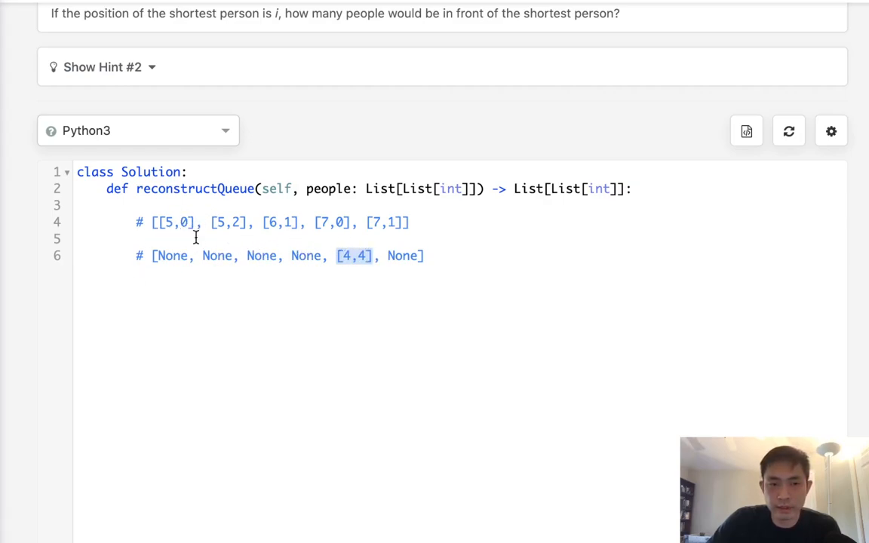
pyautogui.click(375, 256)
pyautogui.write('[5,0')
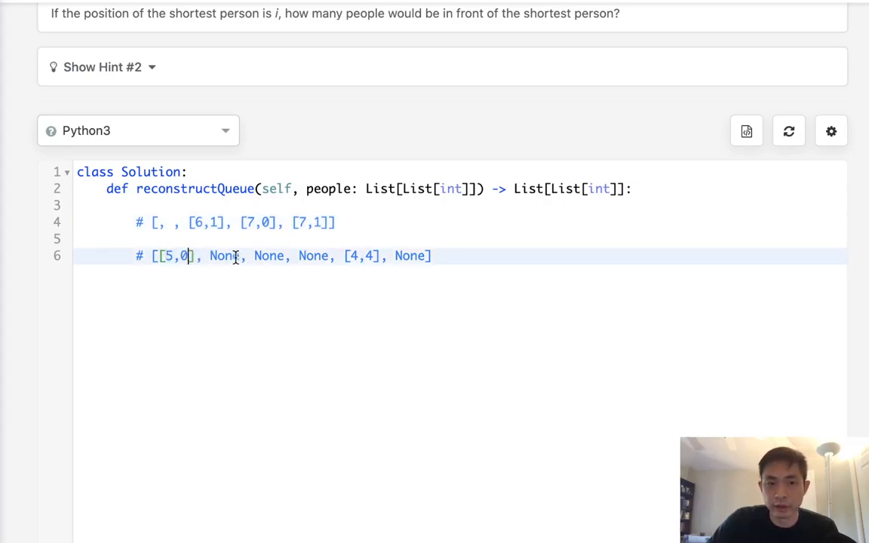
pyautogui.write('[5,2]')
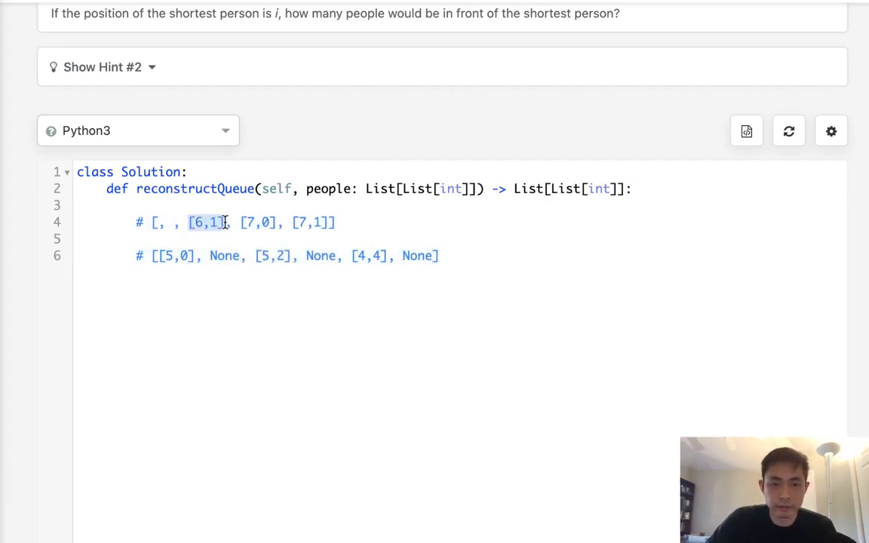
pyautogui.press('Backspace')
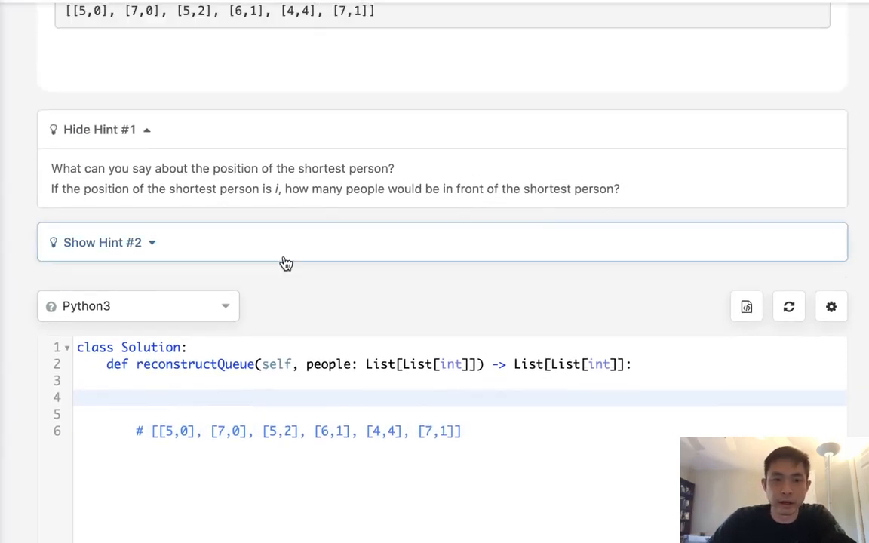
pyautogui.scroll(3)
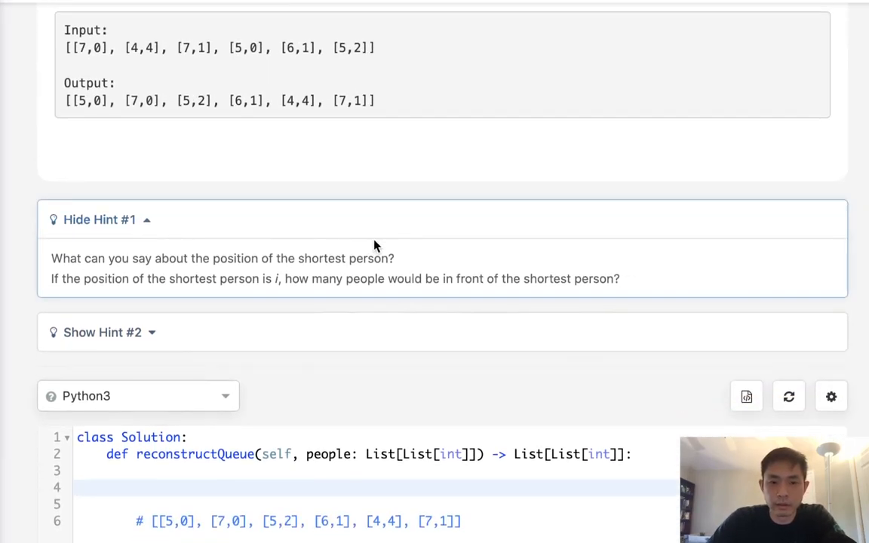
pyautogui.scroll(-3)
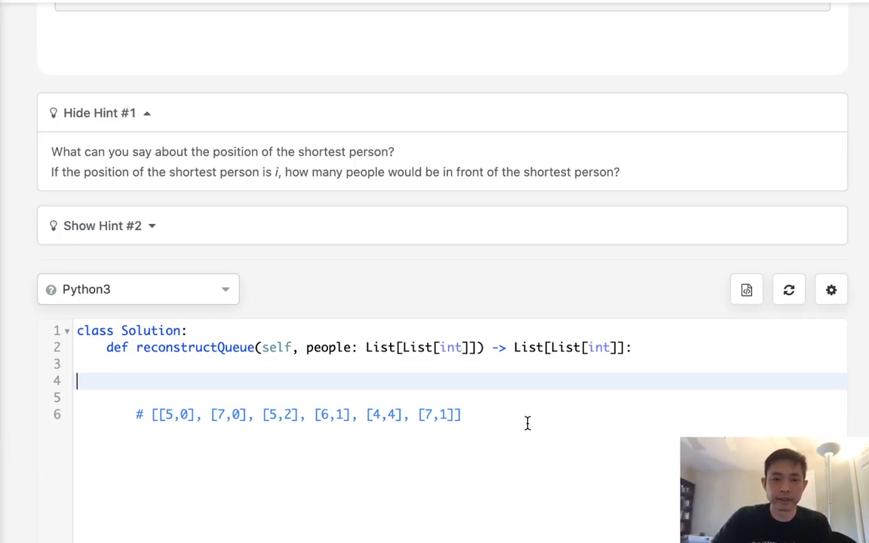
pyautogui.moveTo(434, 443)
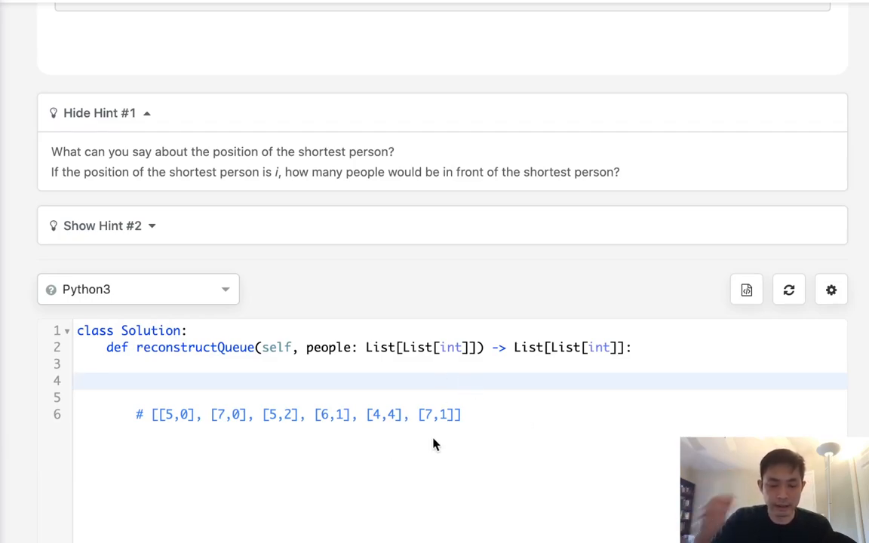
pyautogui.click(465, 413)
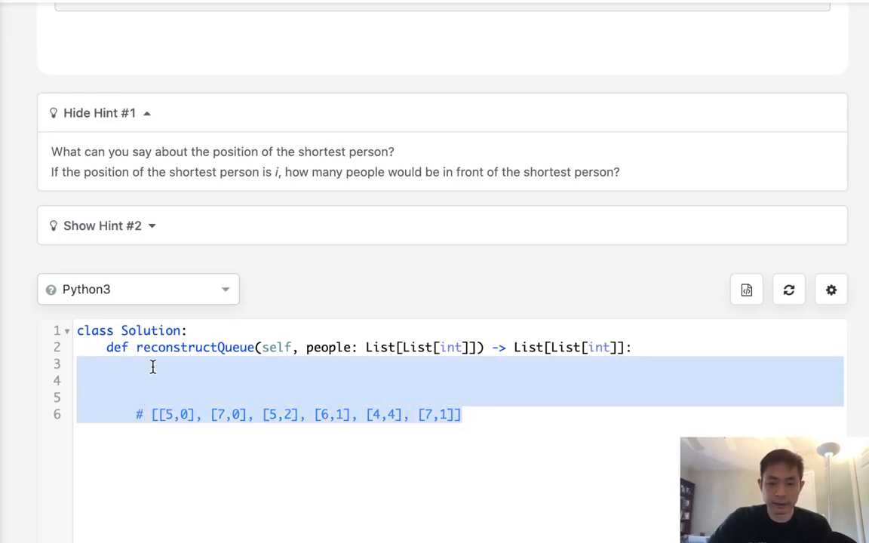
# Replace the scratch comments with N = len(people), output = [None] * N and people.sort()
pyautogui.press('Backspace')
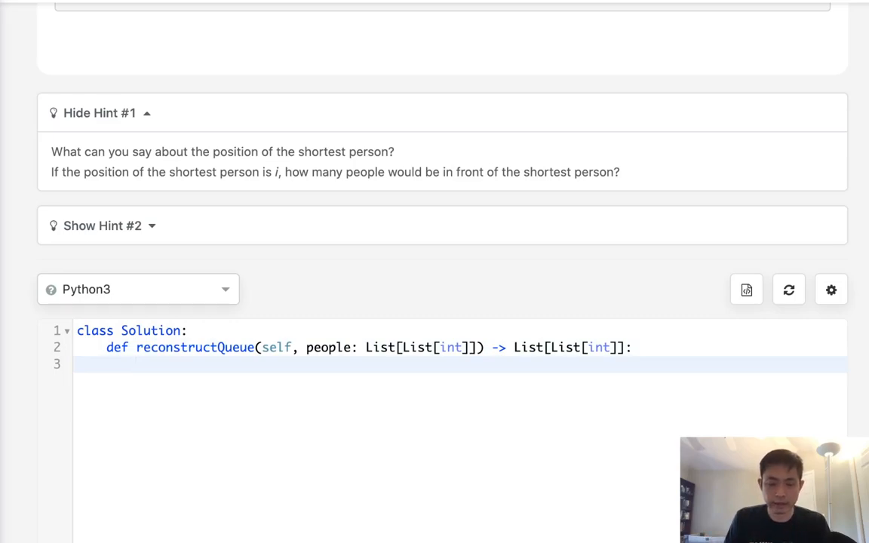
pyautogui.write('N')
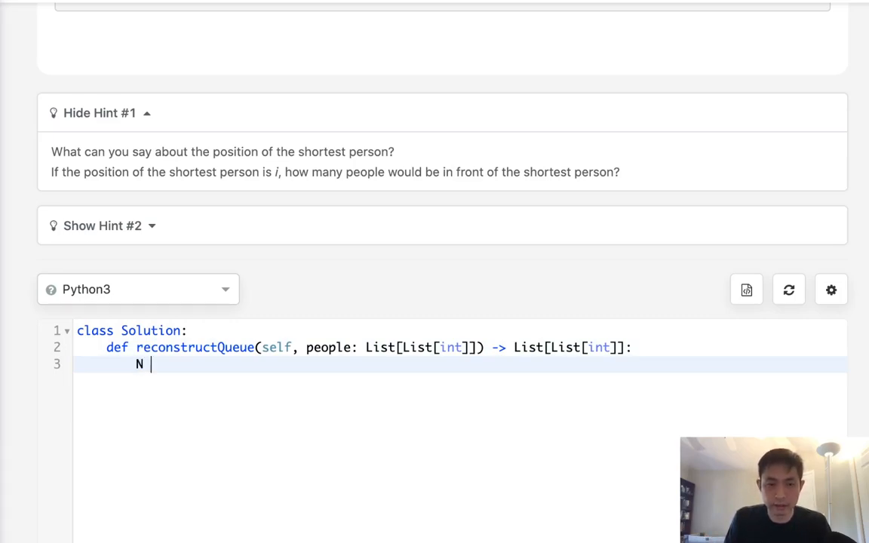
pyautogui.write('= len(people')
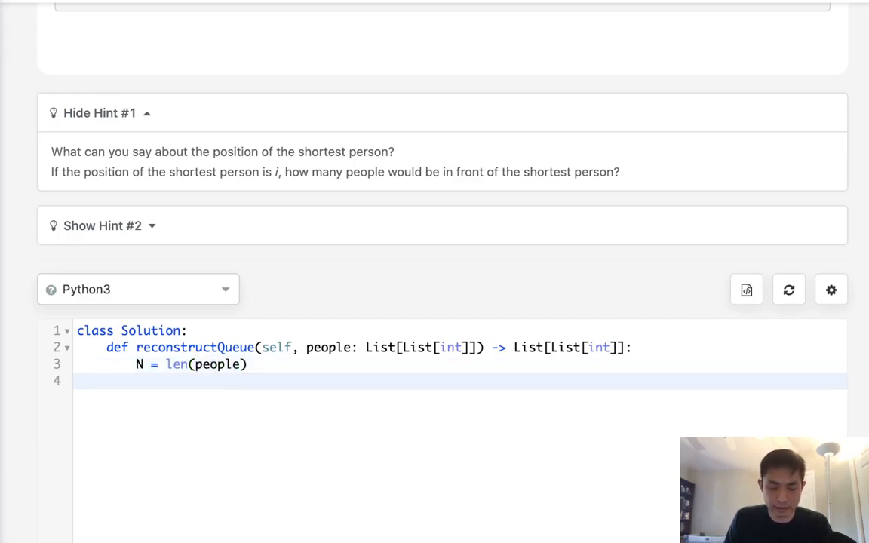
pyautogui.write('output = [No')
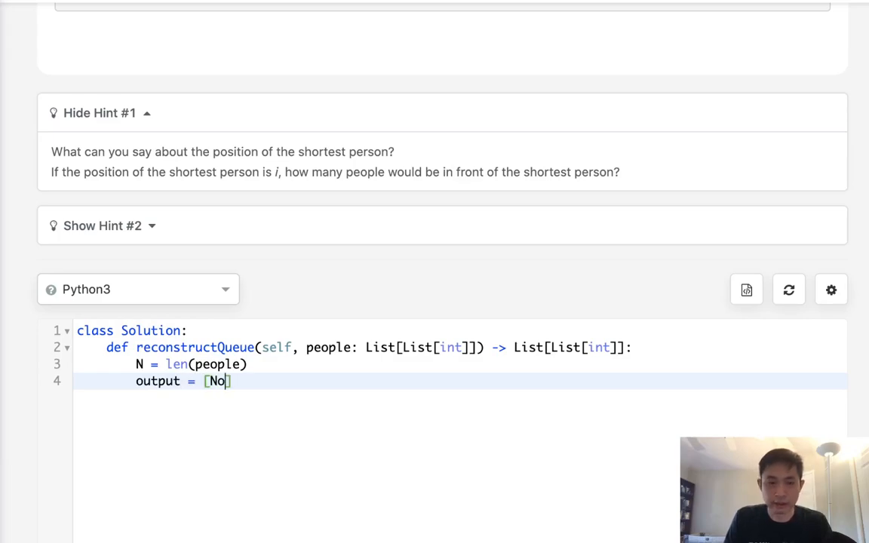
pyautogui.write('ne] * N')
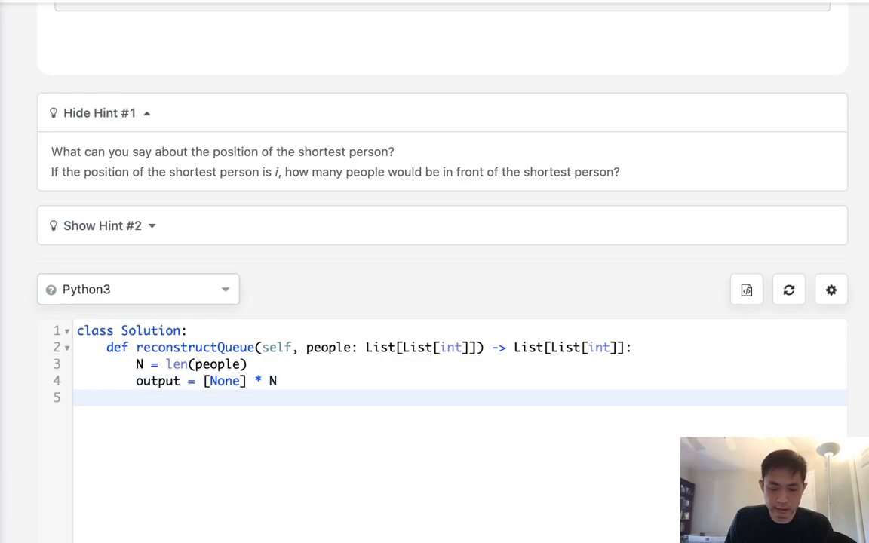
pyautogui.write('people.sort()')
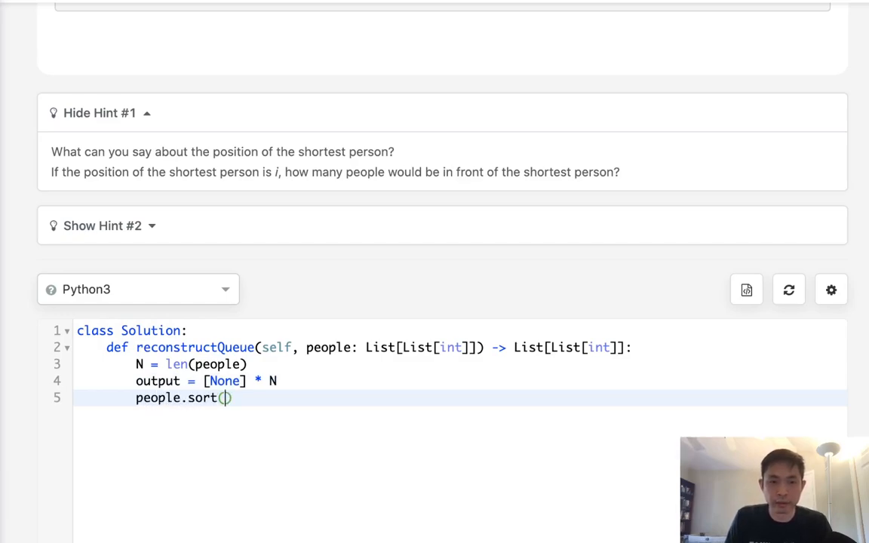
pyautogui.press('enter')
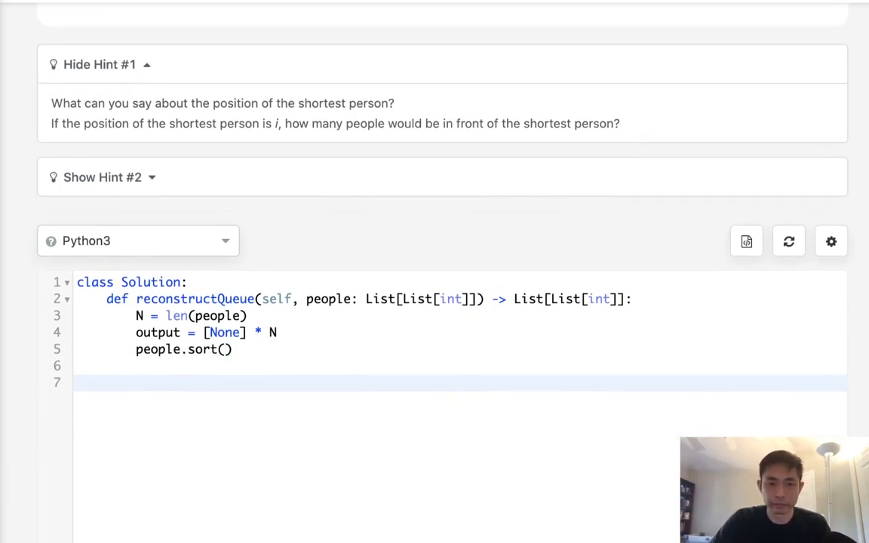
# Start the loop for height,q in people: with i,j = 0,-1 and the condition while (i < N
pyautogui.write('for hei')
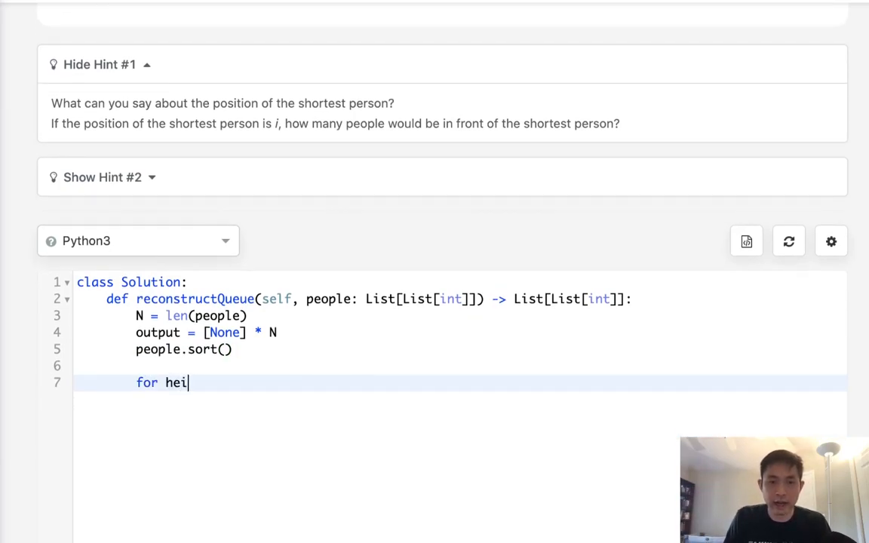
pyautogui.write('ght,q in people:')
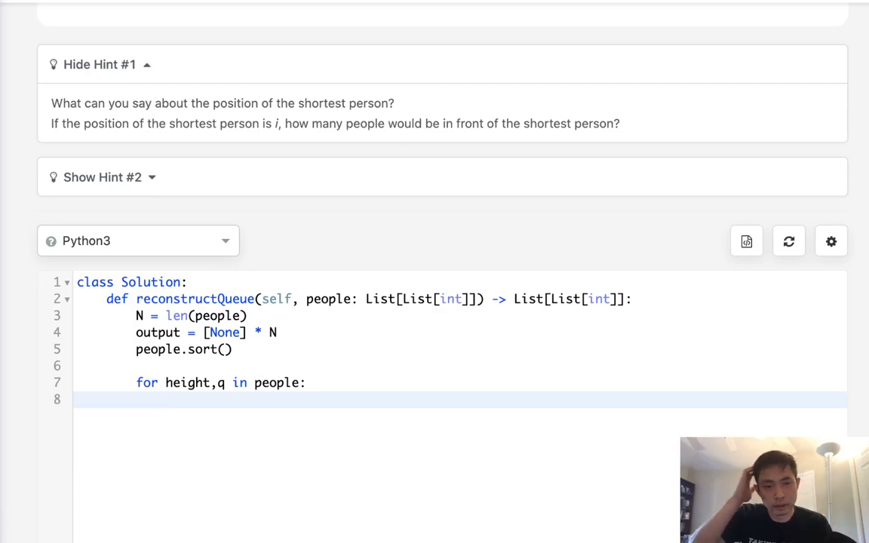
pyautogui.write('i')
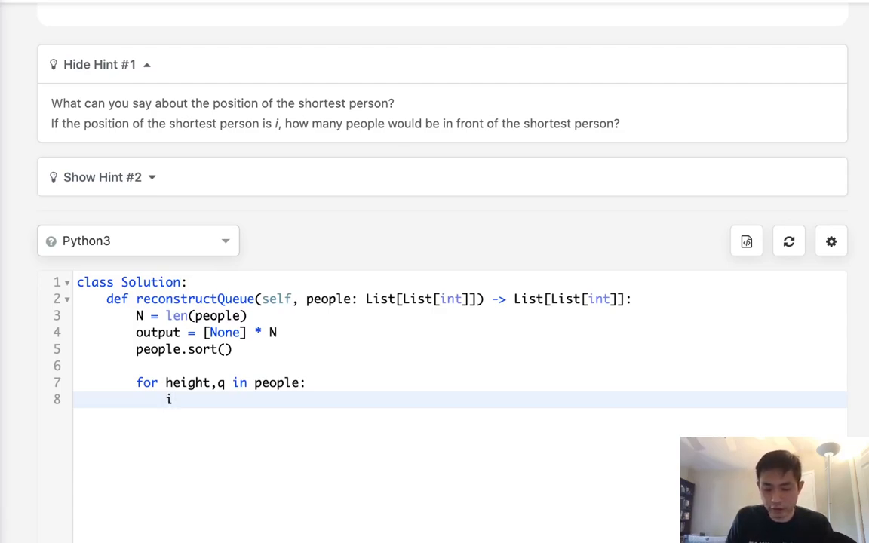
pyautogui.write(',j =')
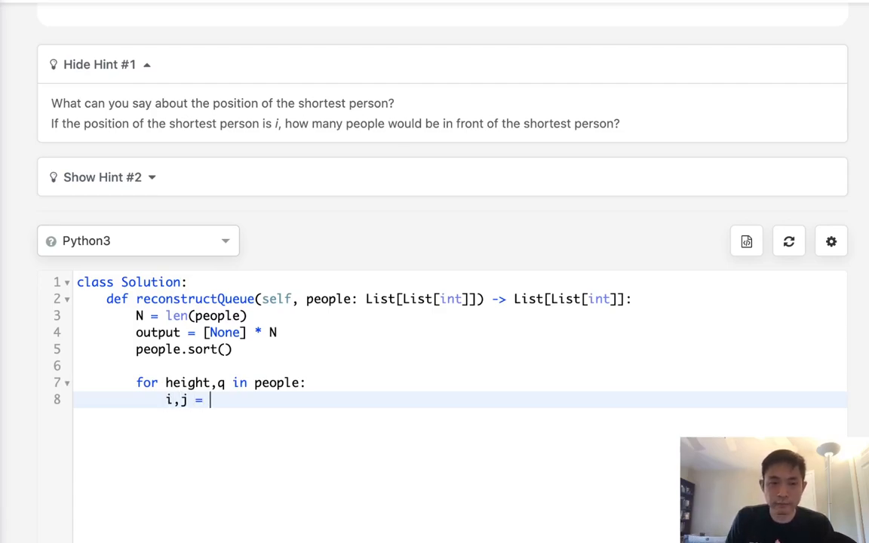
pyautogui.write('0')
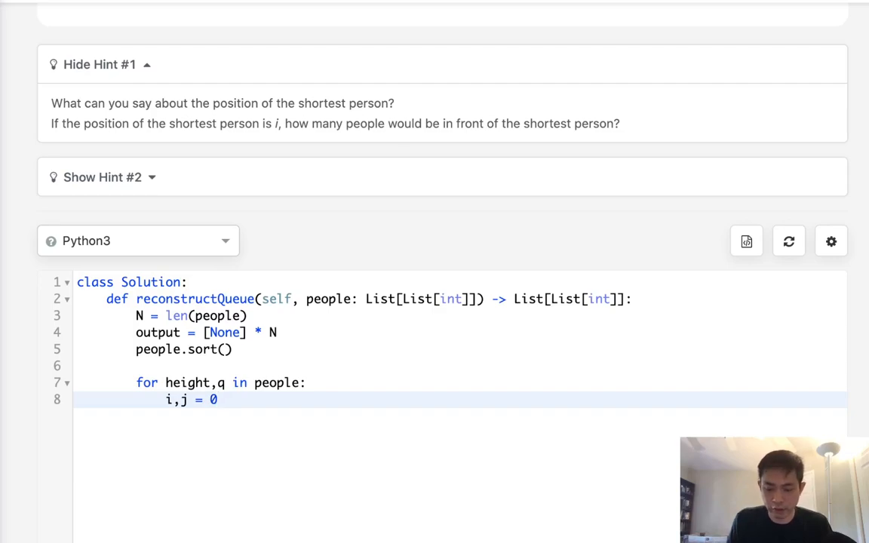
pyautogui.write(',-')
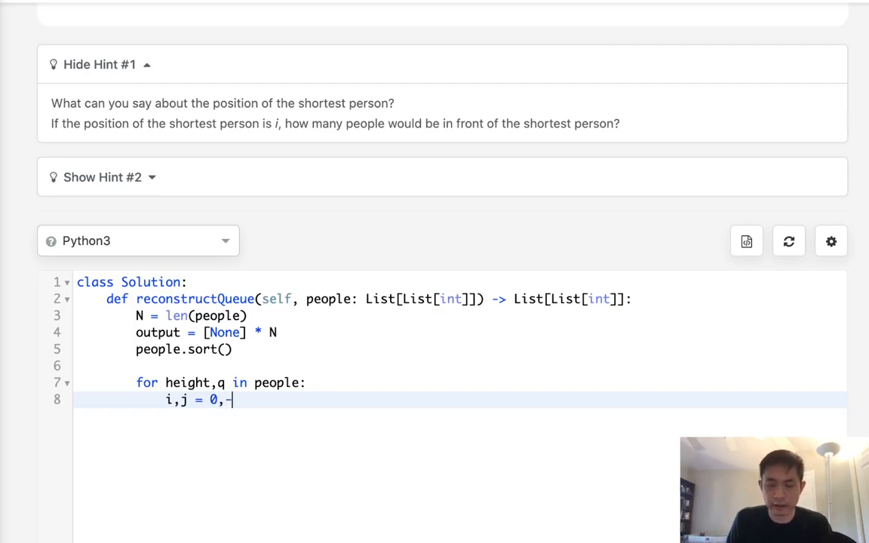
pyautogui.write('-1')
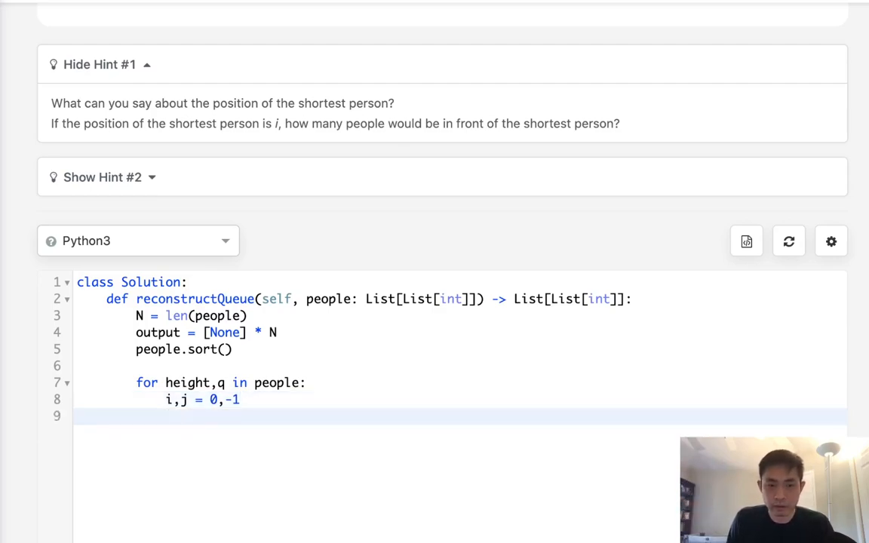
pyautogui.write('while (')
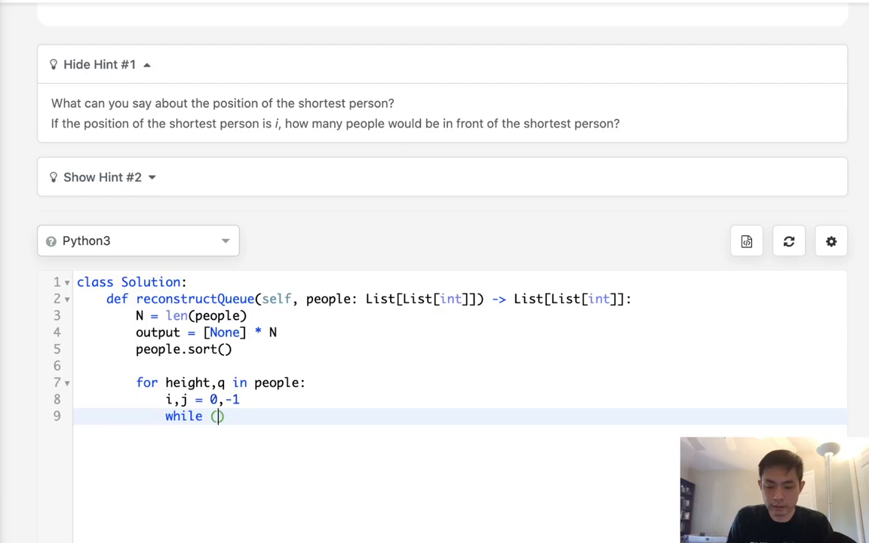
pyautogui.write('i < N')
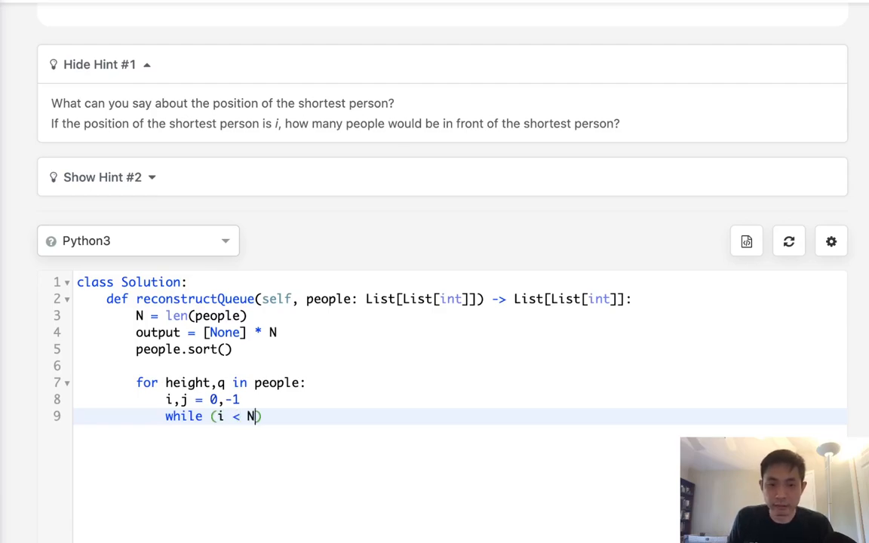
# Write the while body: if not output[i] or output[i][0] == height: j+=1
pyautogui.write(':')
pyautogui.press('Enter')
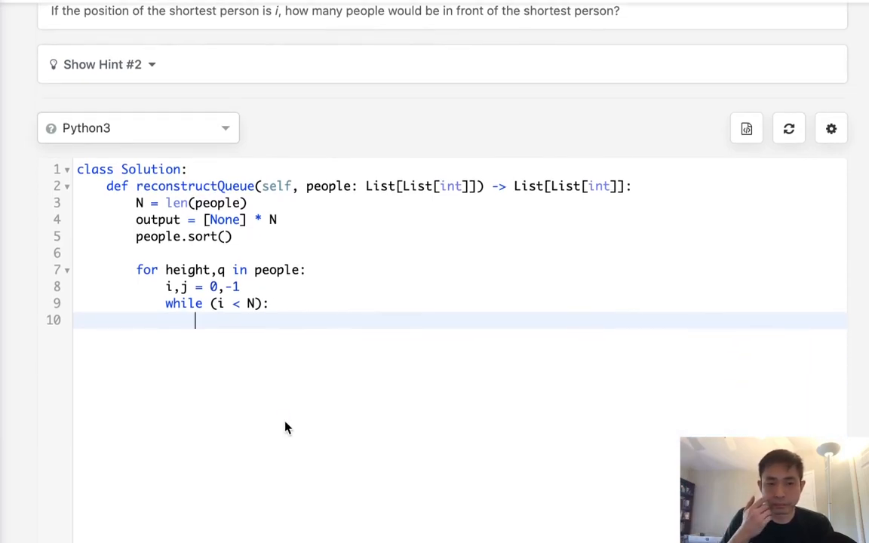
pyautogui.write('if')
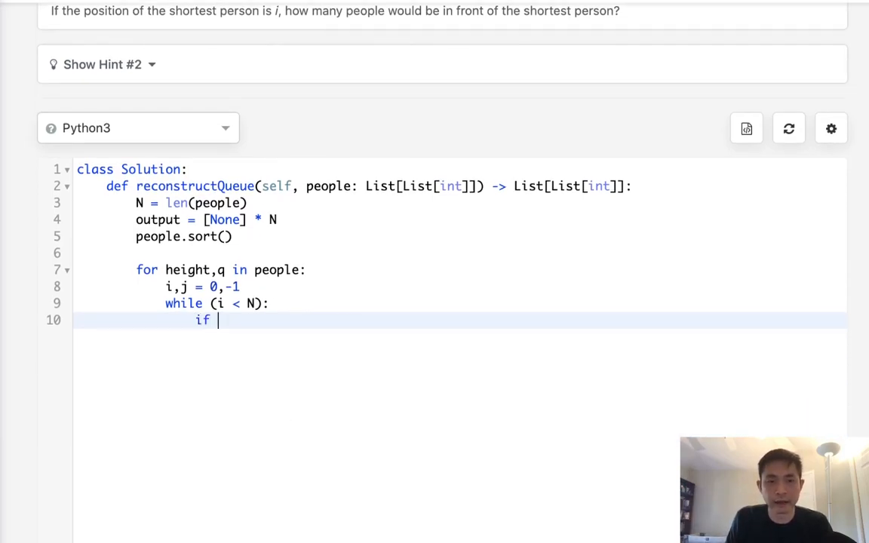
pyautogui.write('not')
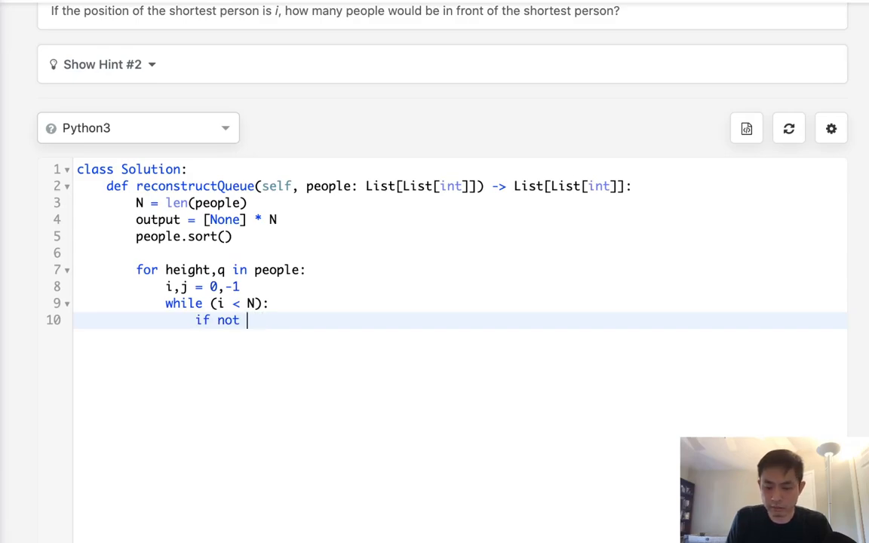
pyautogui.write('p')
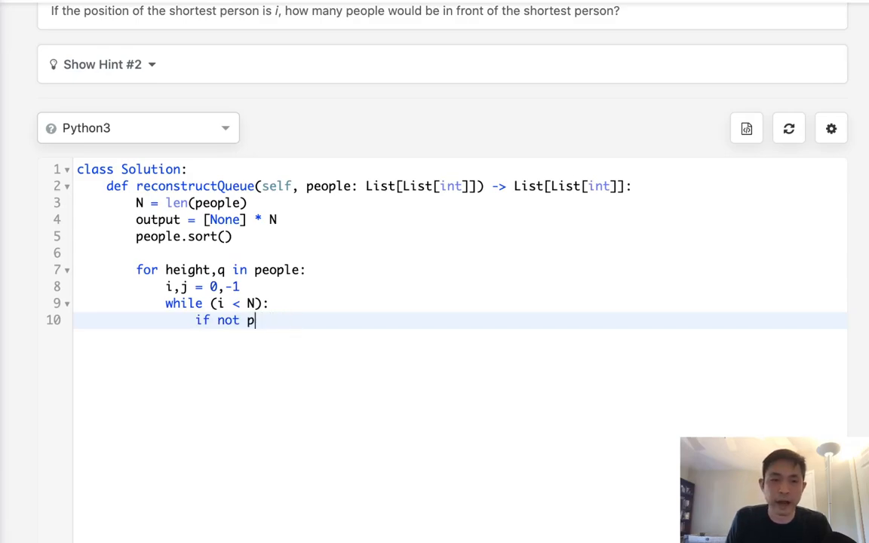
pyautogui.write('output[i] and')
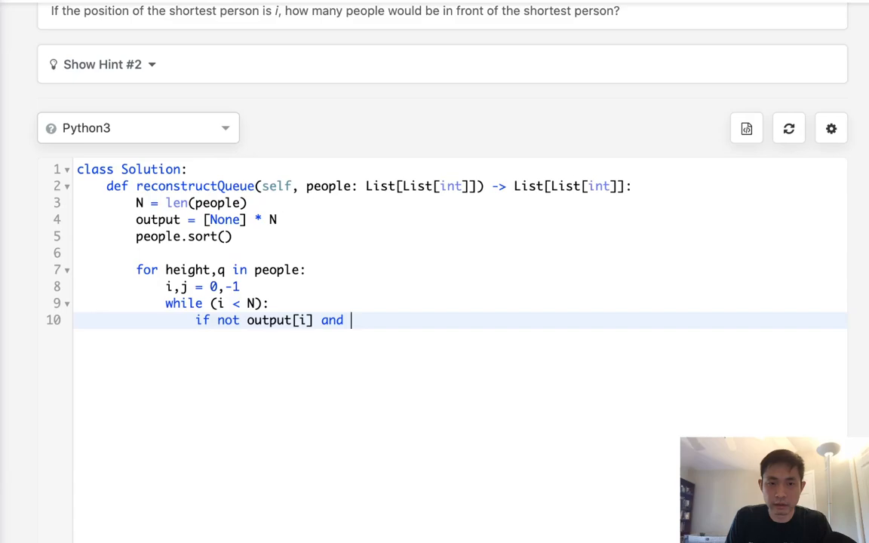
pyautogui.write('or')
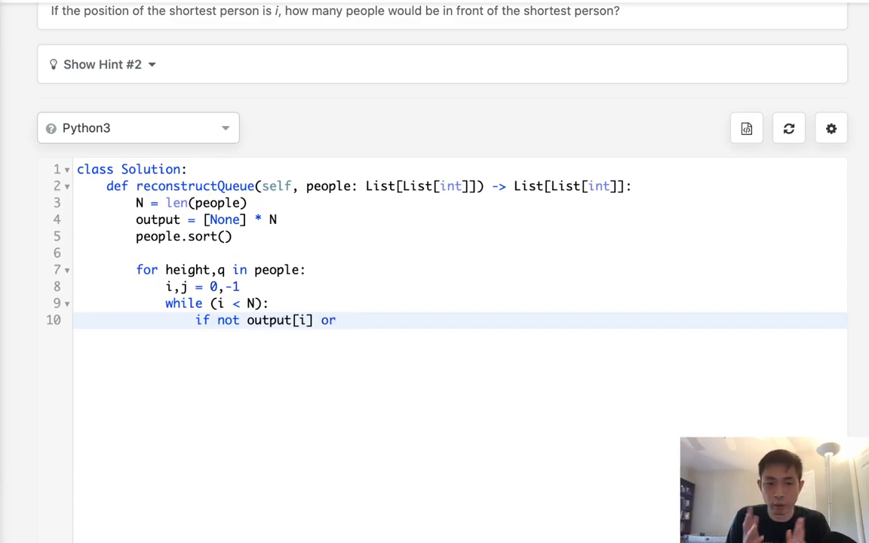
pyautogui.write('output')
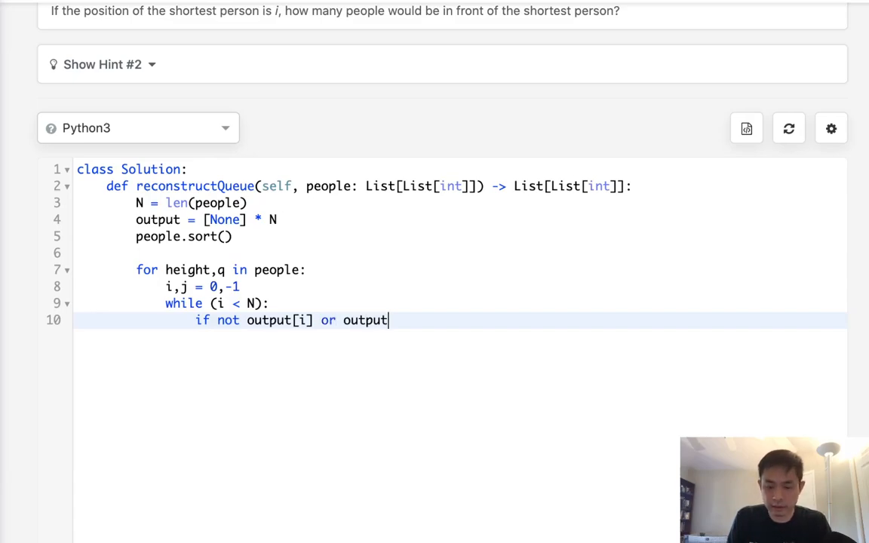
pyautogui.write('[i][0]')
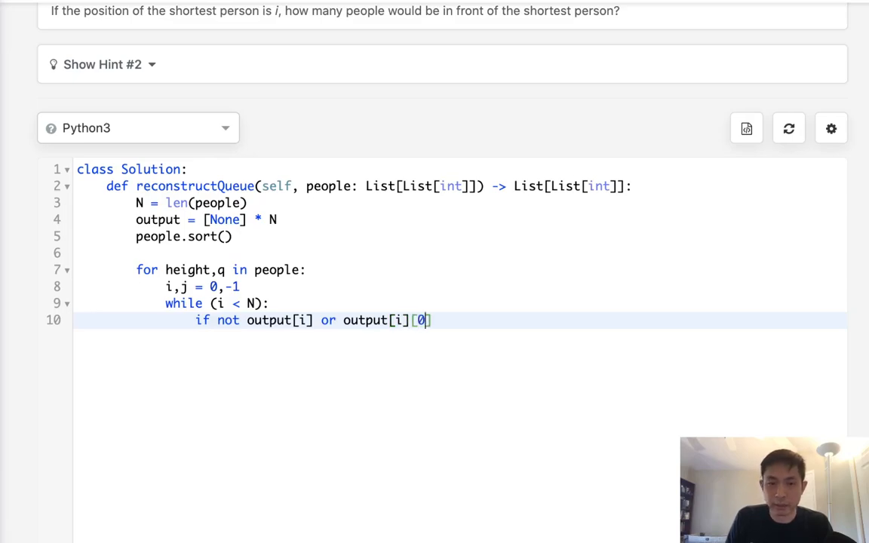
pyautogui.write('== heig')
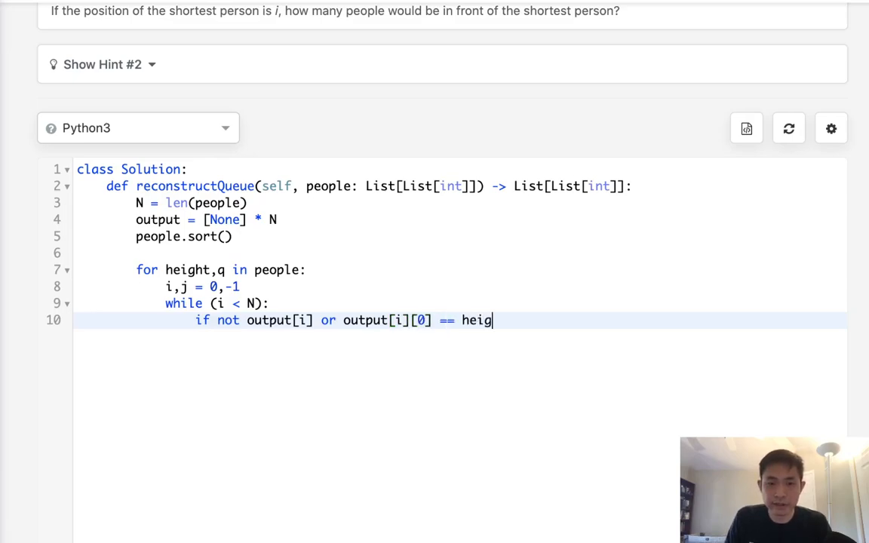
pyautogui.write('ht:')
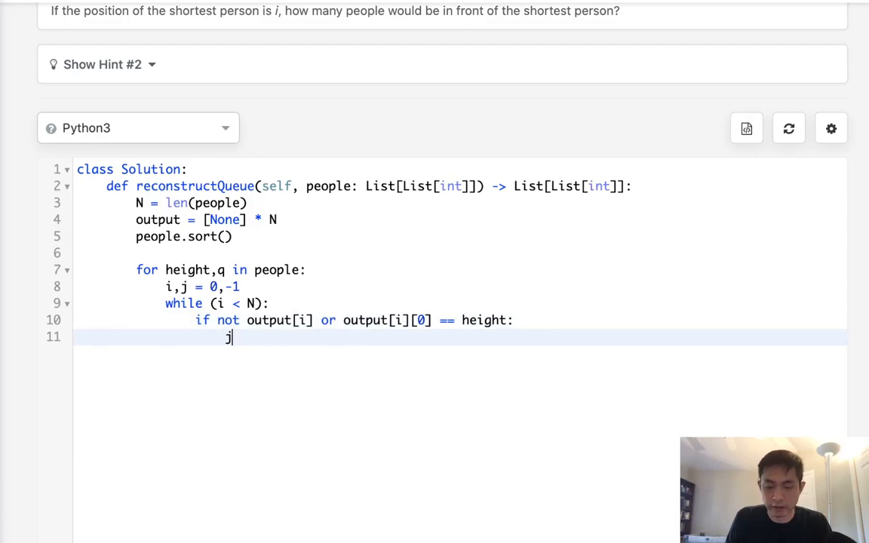
pyautogui.write('+=1')
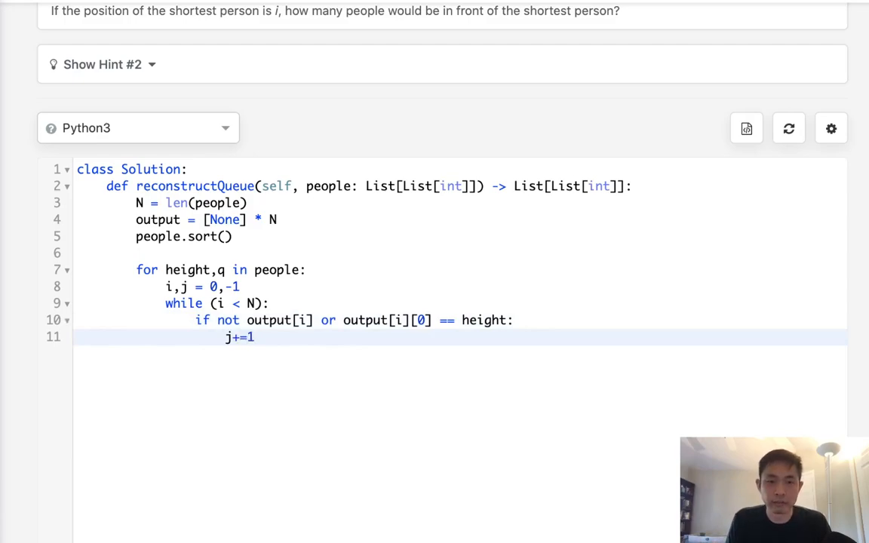
# Add if j == q: break, then i+=1 to advance the slot index
pyautogui.write('if j ==')
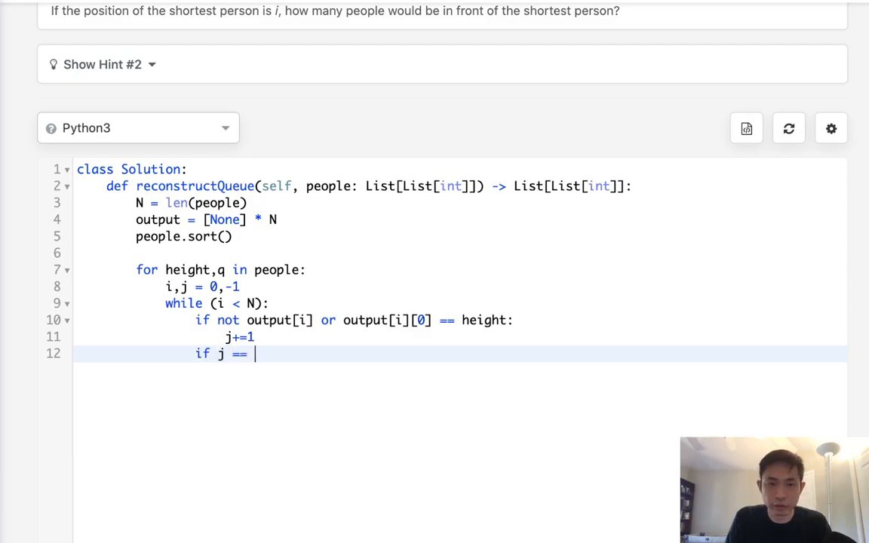
pyautogui.write('q:')
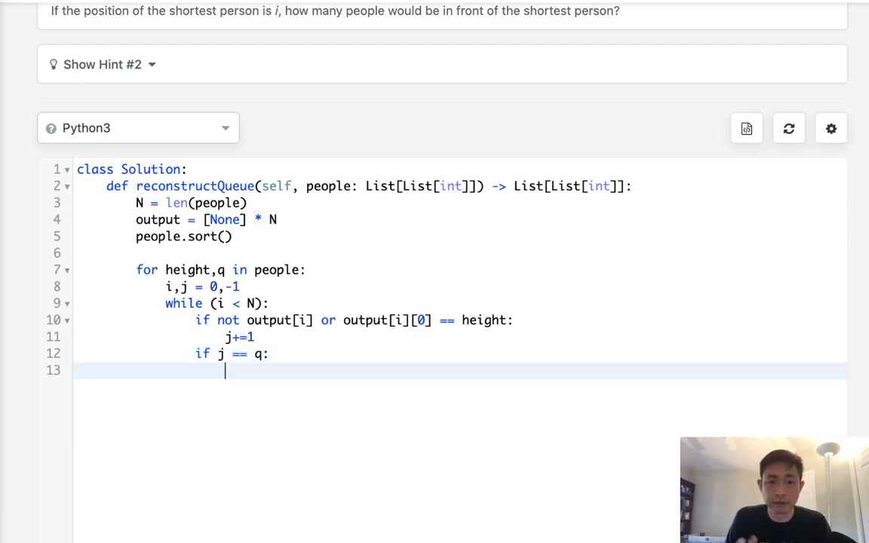
pyautogui.write('break')
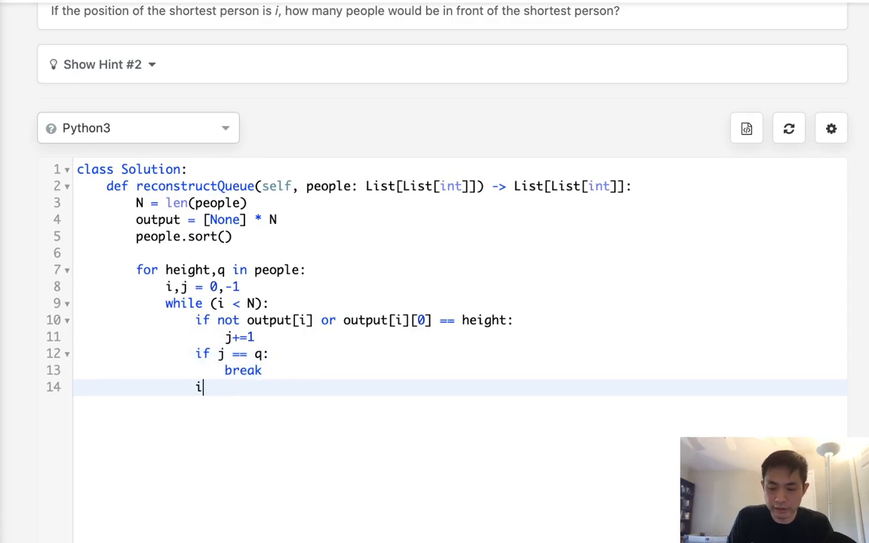
pyautogui.write('+=1')
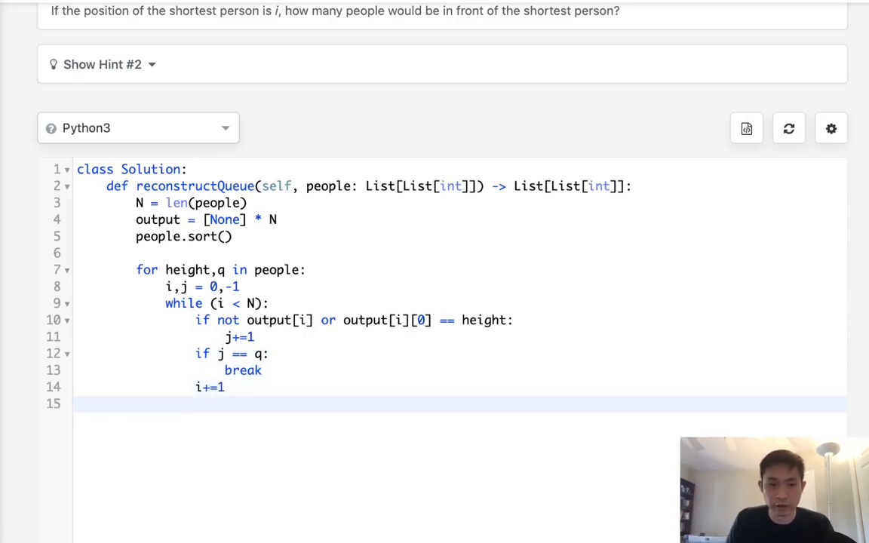
pyautogui.press('Return')
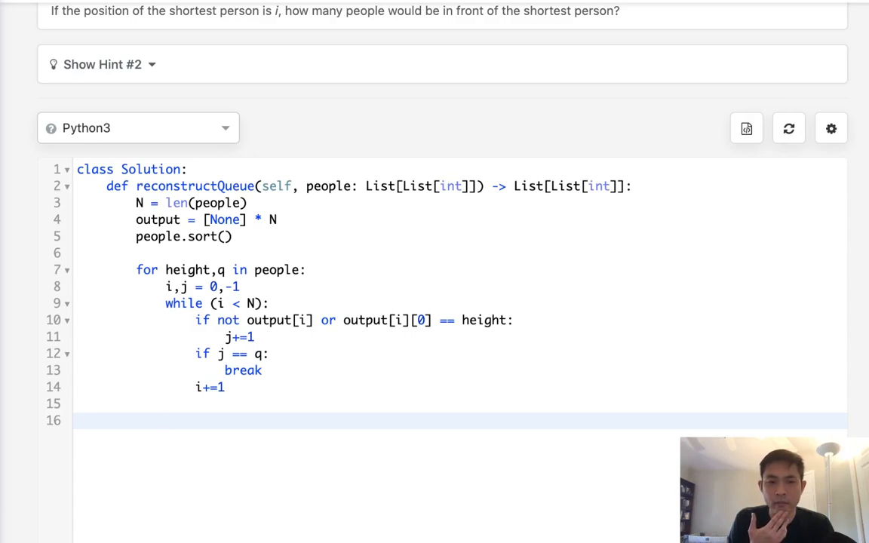
# Place the person with output[i] = [height,q] after the loop and finish with return output
pyautogui.write('oy')
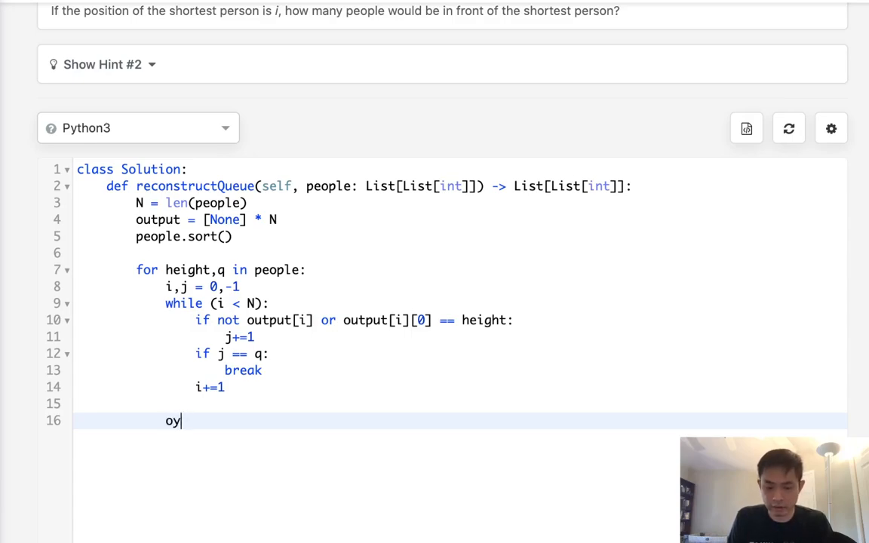
pyautogui.write('output[]')
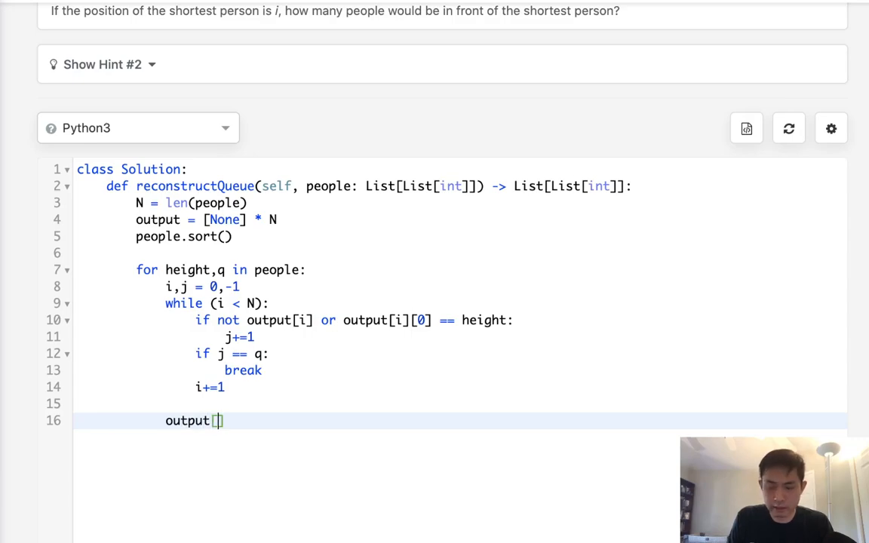
pyautogui.write('i] =')
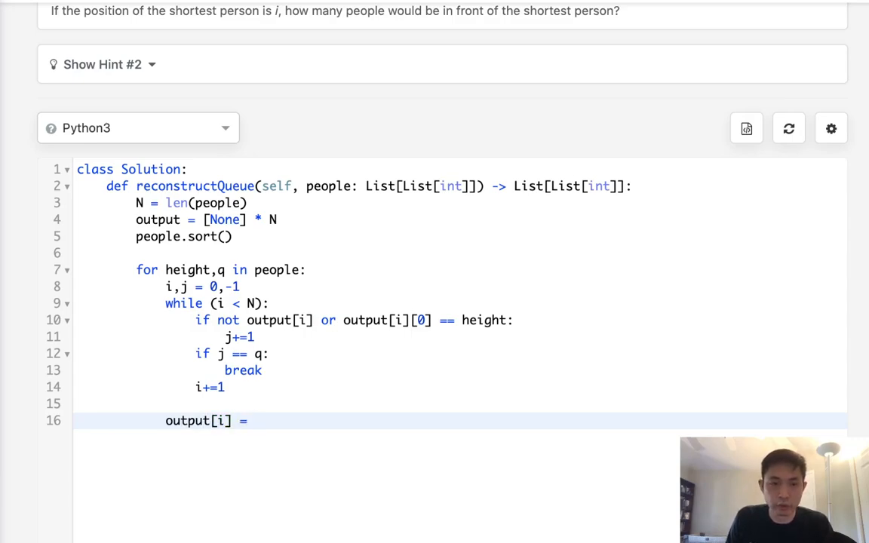
pyautogui.write('height,q')
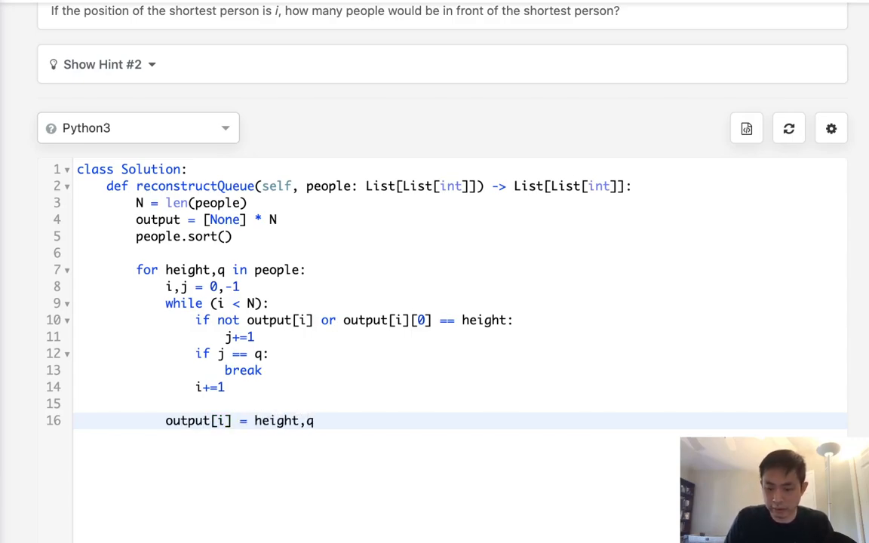
pyautogui.write('[')
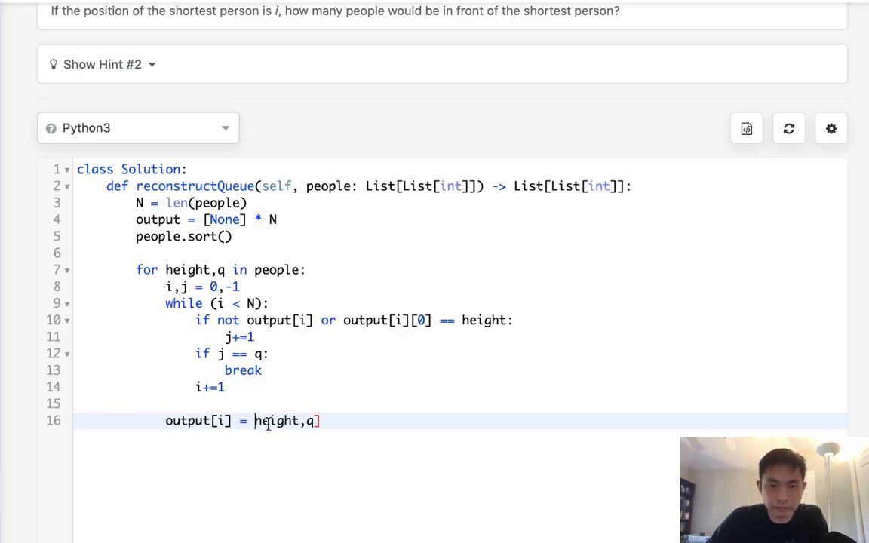
pyautogui.write('[')
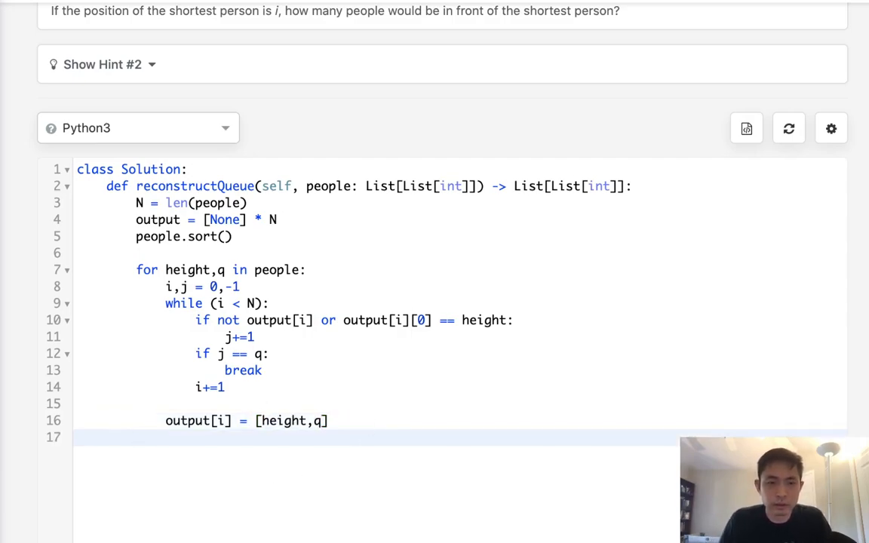
pyautogui.write('return output')
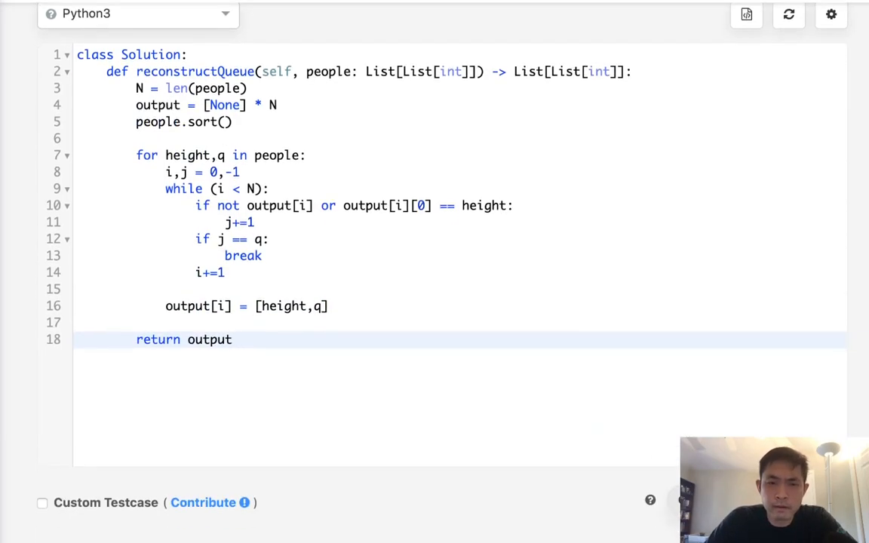
# Submit the solution and see the Accepted result
pyautogui.click(712, 294)
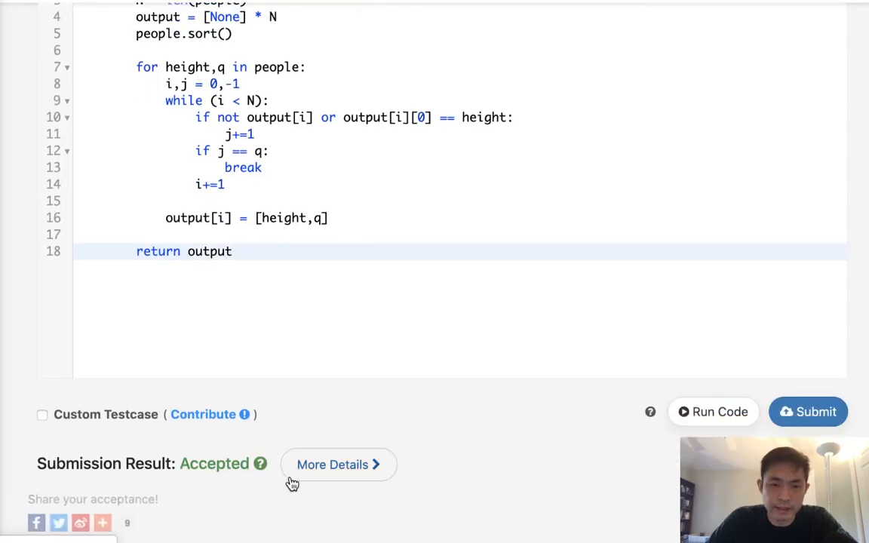
pyautogui.moveTo(392, 445)
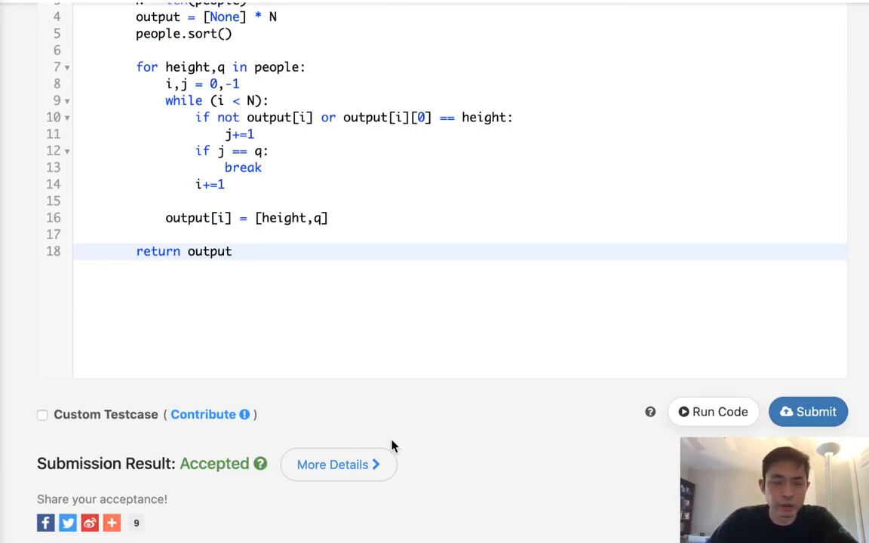
pyautogui.scroll(3)
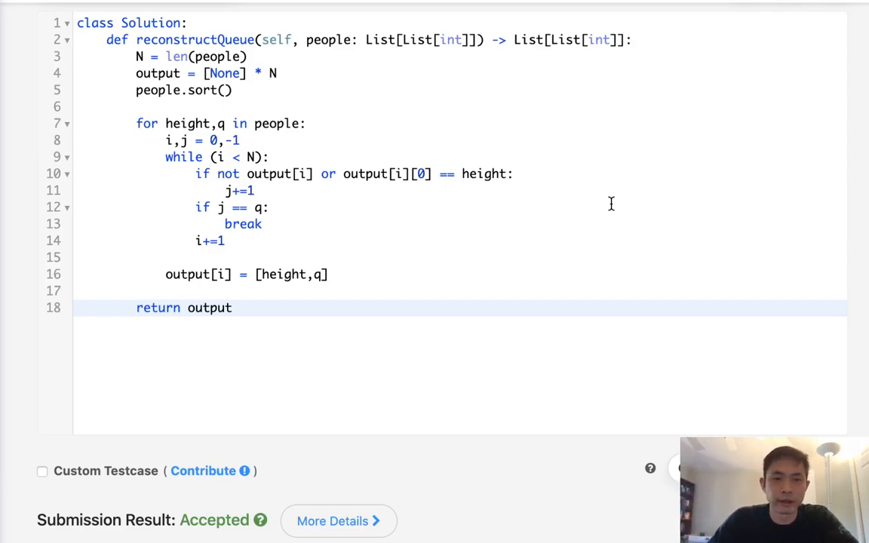
pyautogui.moveTo(537, 245)
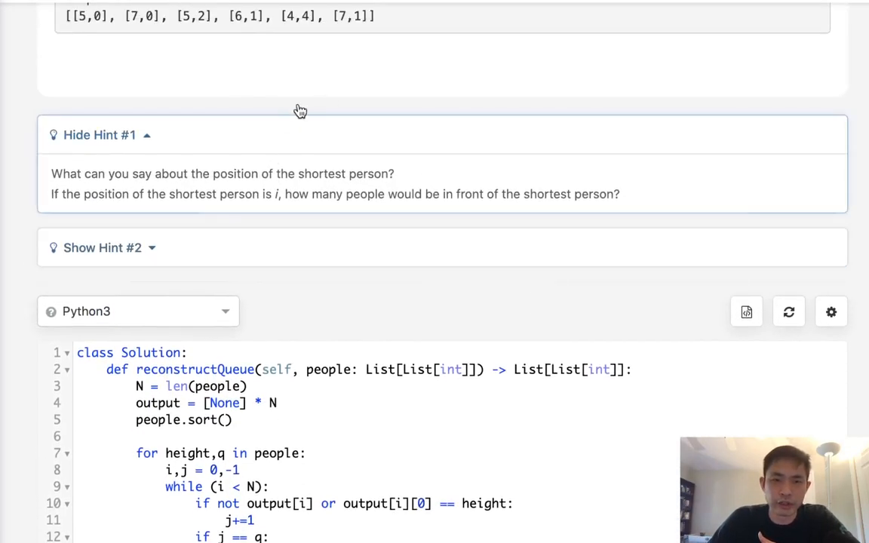
pyautogui.scroll(-3)
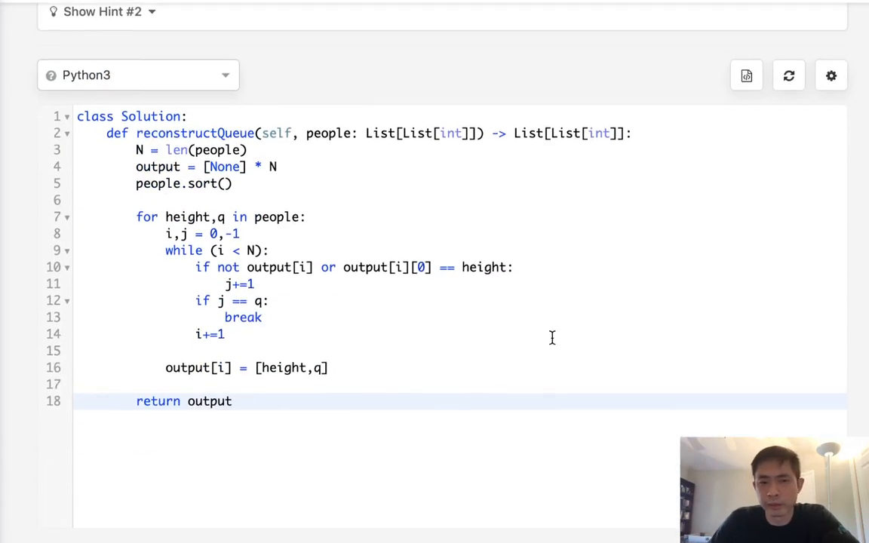
pyautogui.moveTo(495, 497)
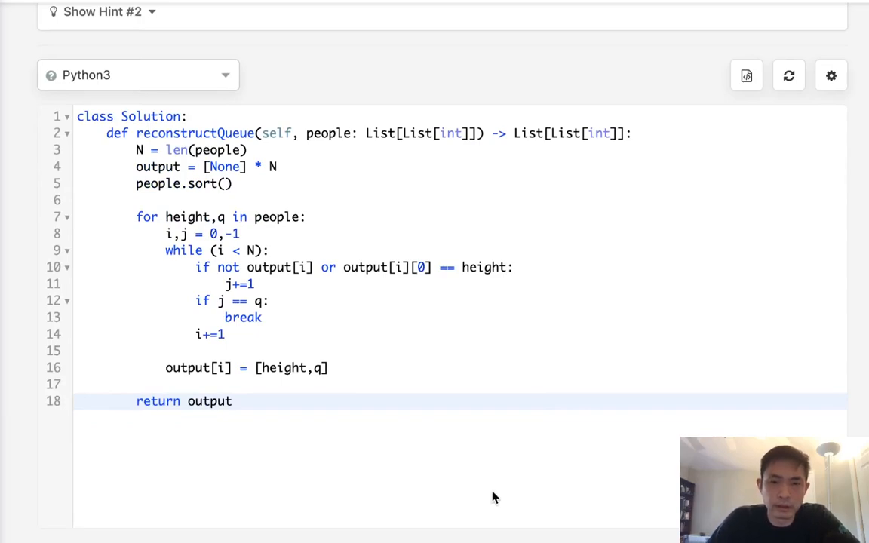
pyautogui.scroll(-3)
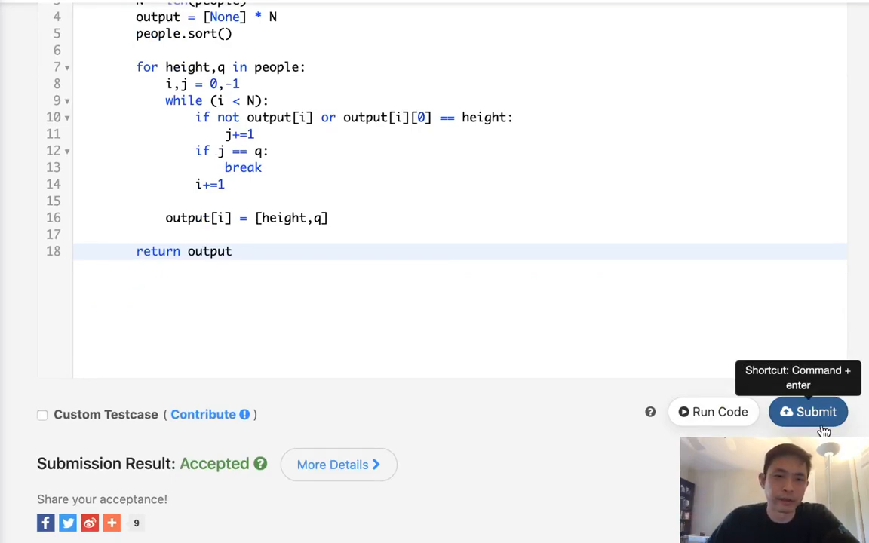
pyautogui.moveTo(603, 359)
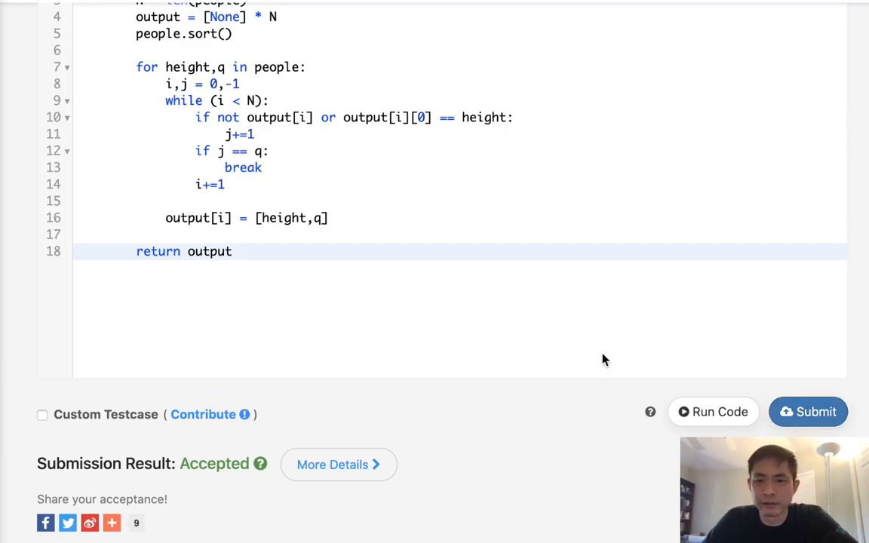